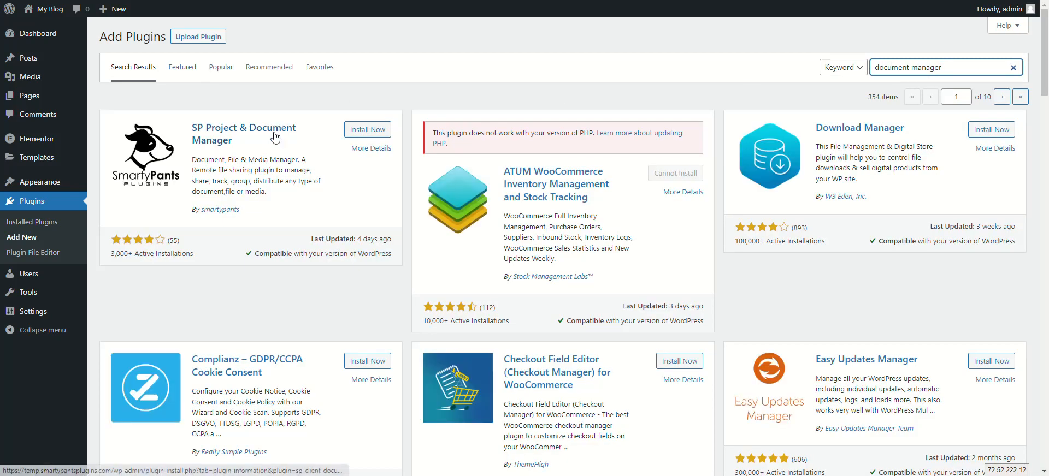
pyautogui.moveTo(338, 141)
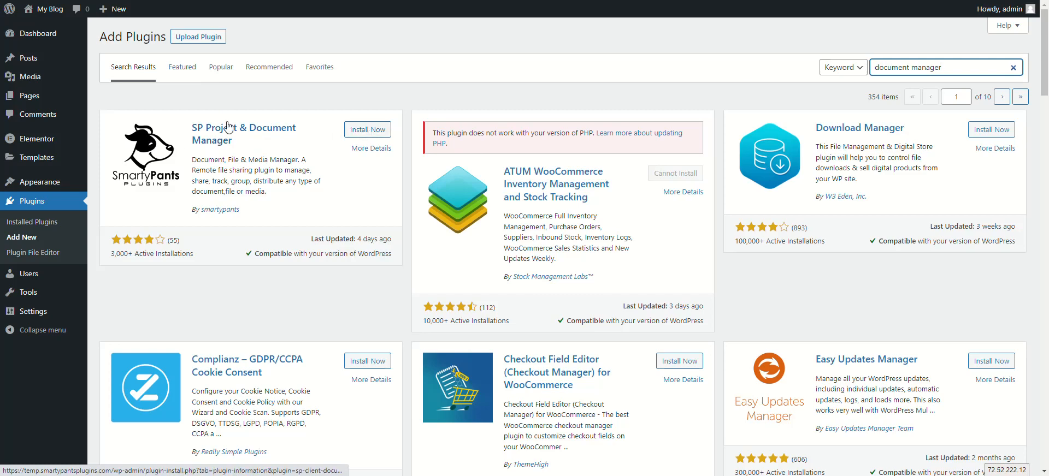
# Step: Install and activate the SP Project & Document Manager plugin from the search results
pyautogui.click(367, 129)
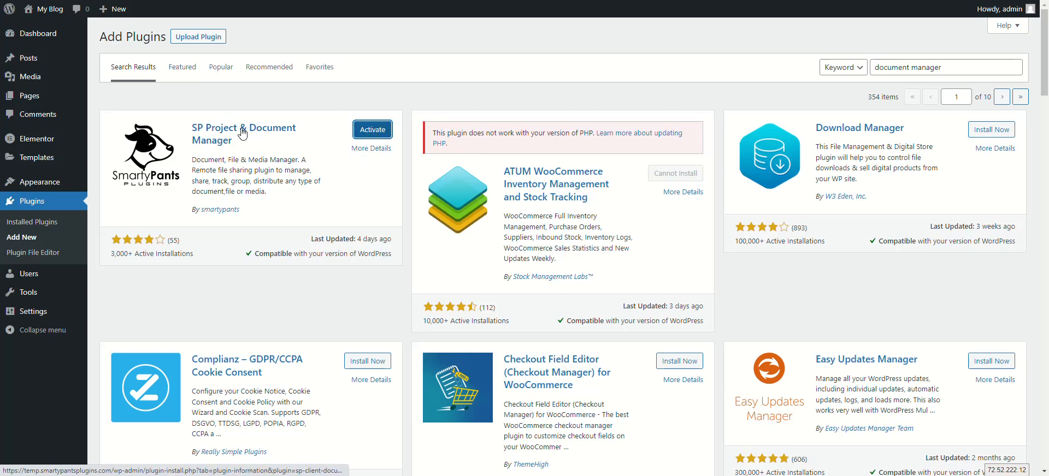
pyautogui.click(372, 129)
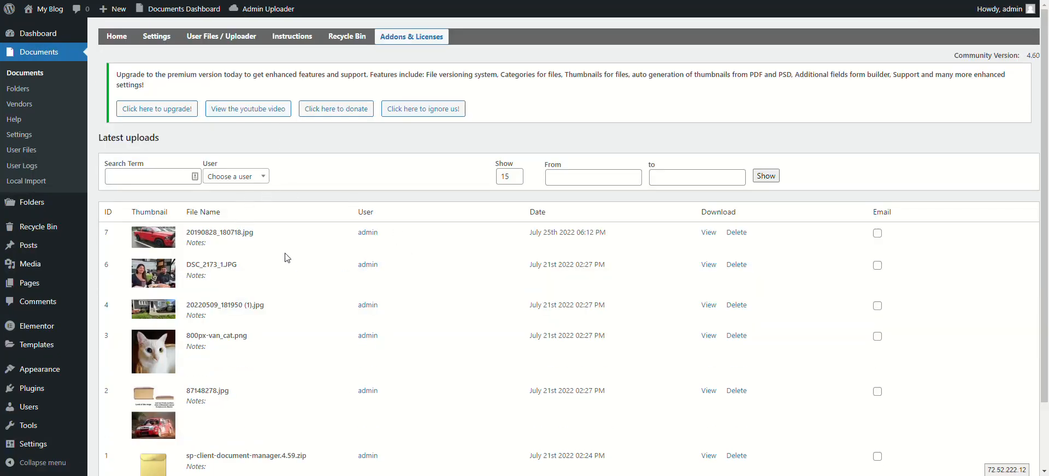
pyautogui.moveTo(262, 151)
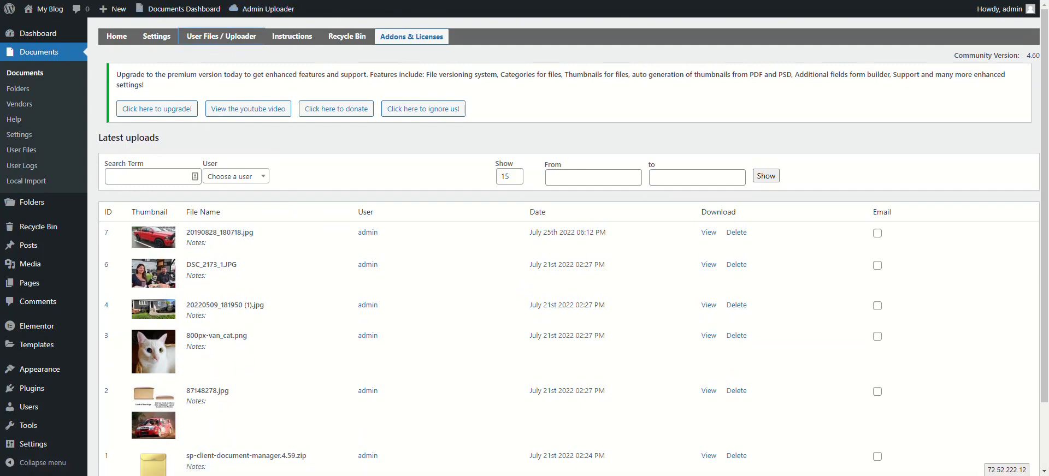
# Step: Show the admin user's uploaded files under Documents > User Files, then head to the front-end documents page
pyautogui.click(21, 150)
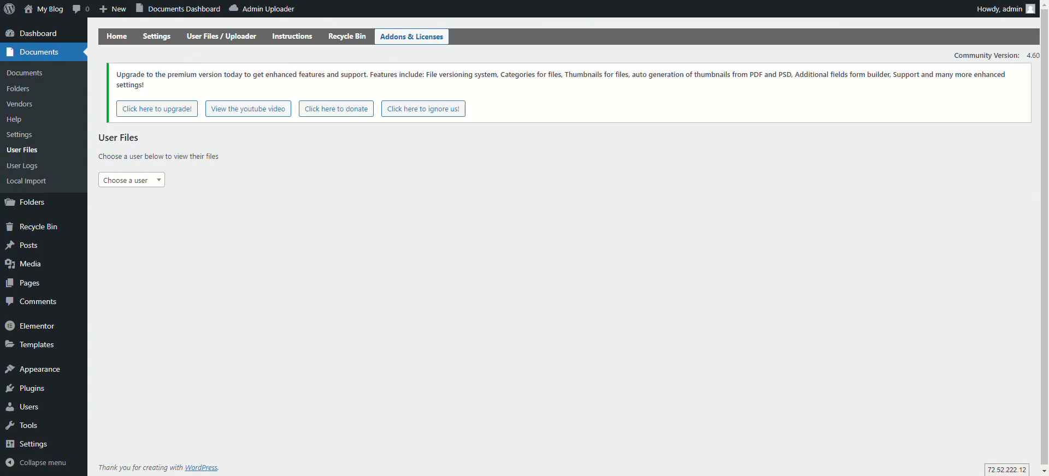
pyautogui.click(131, 179)
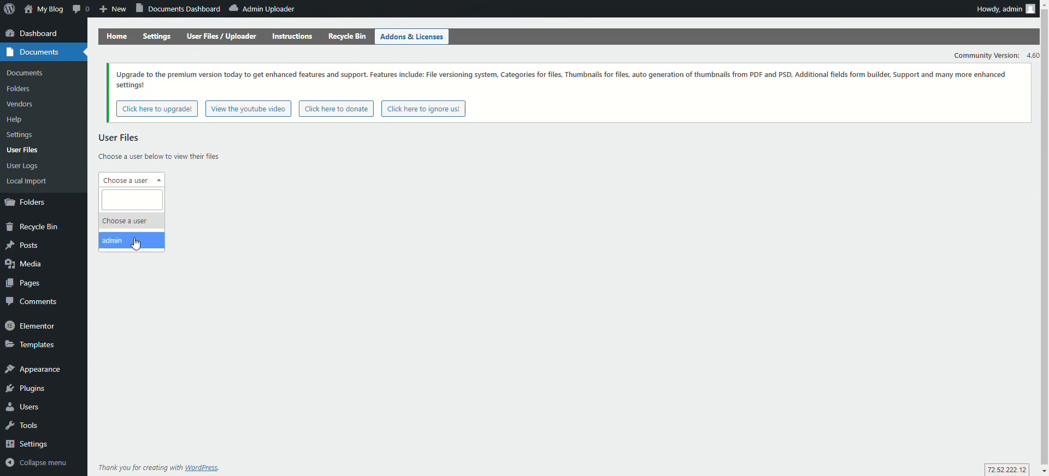
pyautogui.click(112, 240)
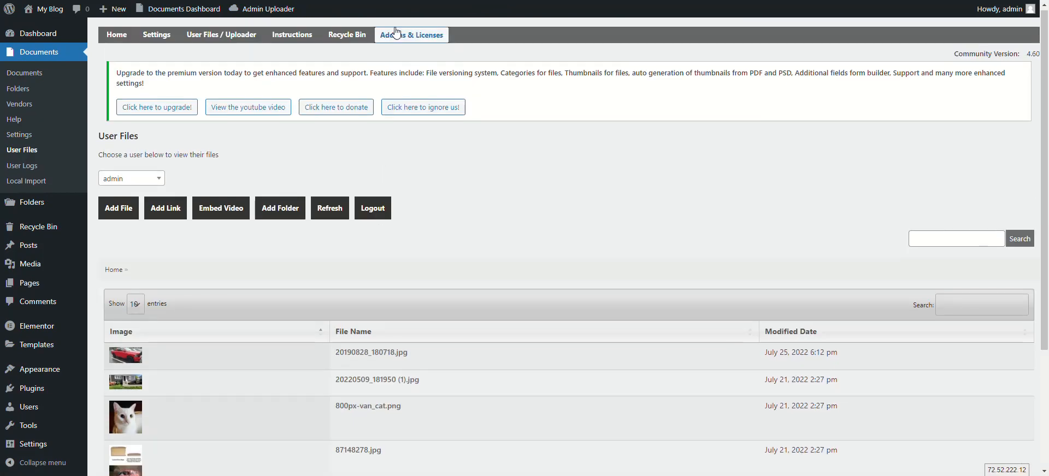
pyautogui.scroll(-3)
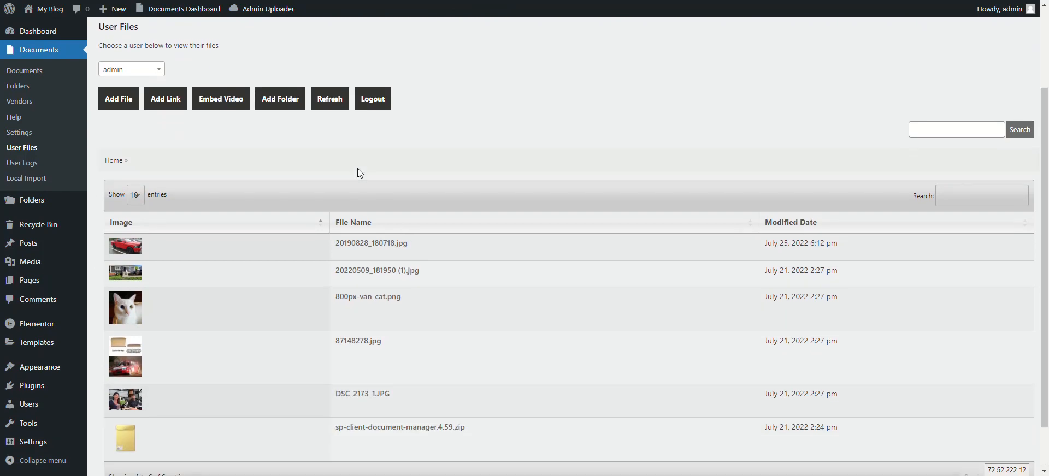
pyautogui.click(412, 35)
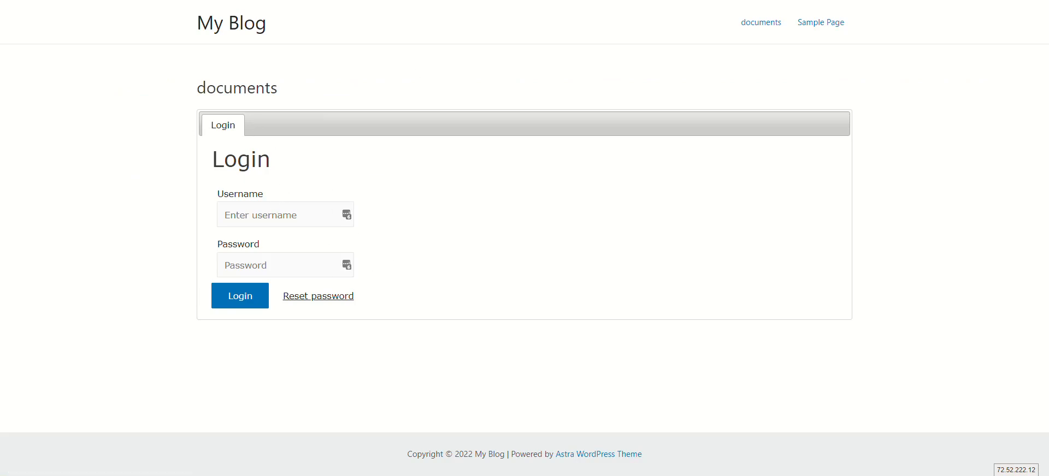
pyautogui.moveTo(253, 138)
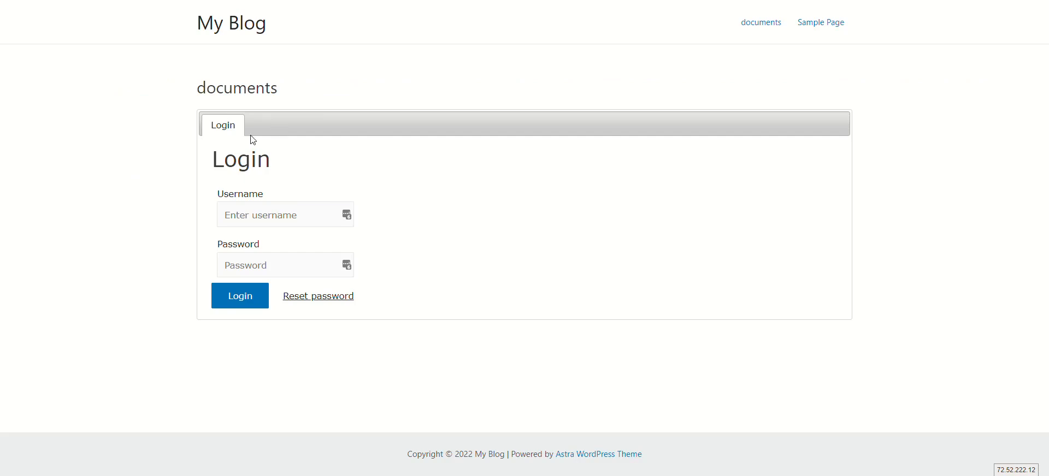
pyautogui.moveTo(264, 126)
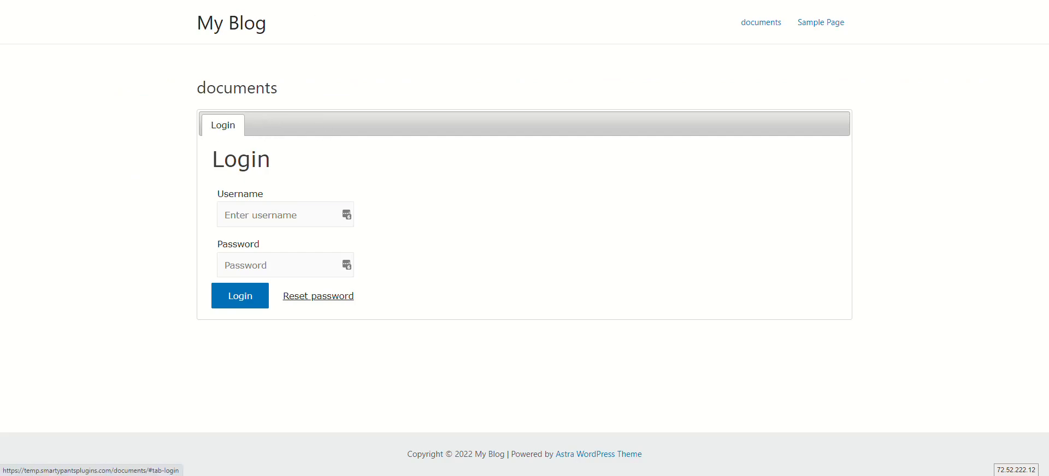
# Step: Log in as admin on the front-end documents page to reveal its file list
pyautogui.click(284, 214)
pyautogui.write('admin')
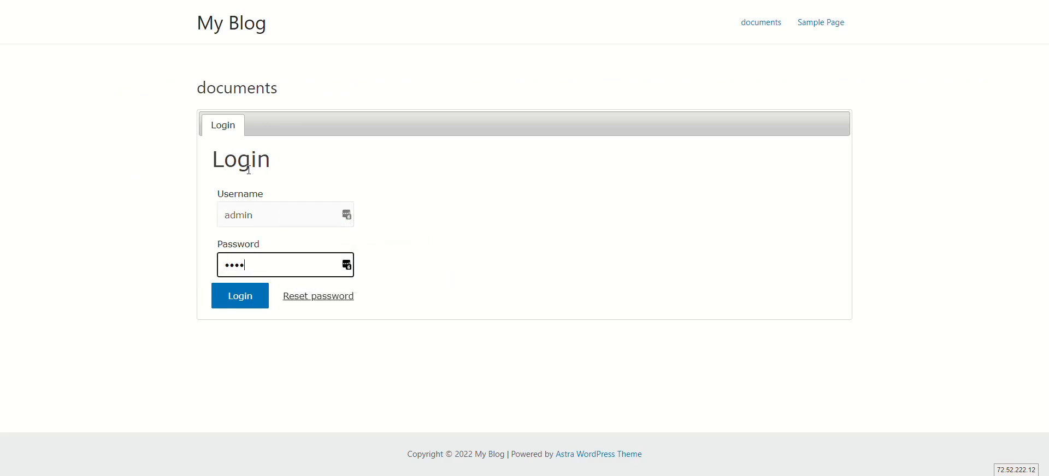
pyautogui.click(239, 296)
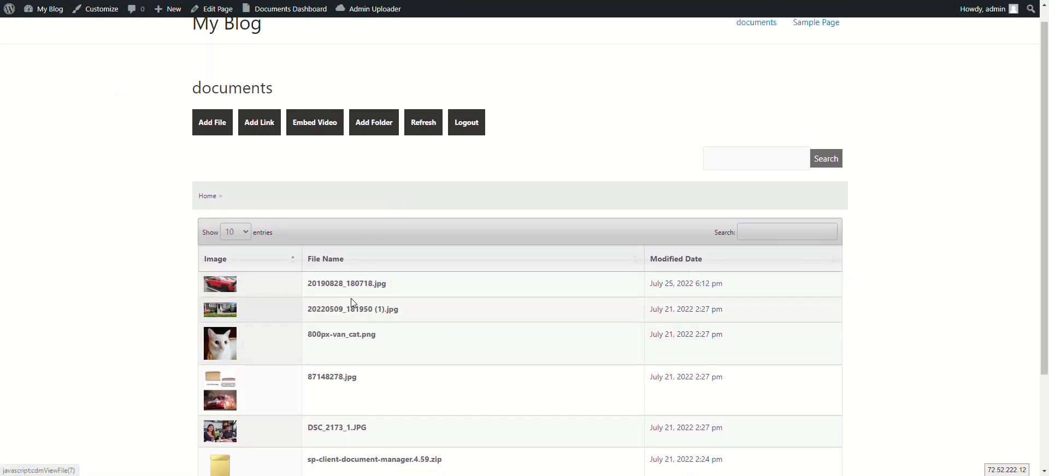
pyautogui.moveTo(220, 284)
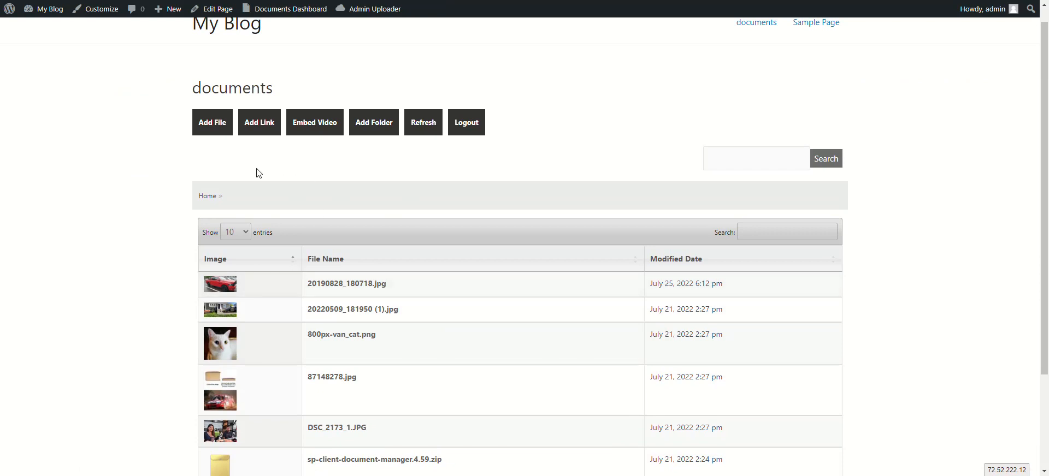
pyautogui.moveTo(353, 183)
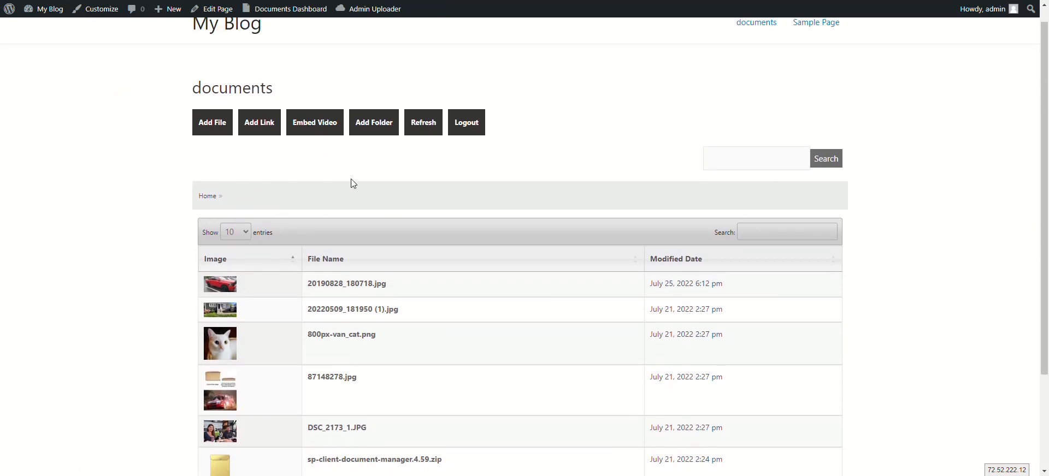
pyautogui.moveTo(261, 165)
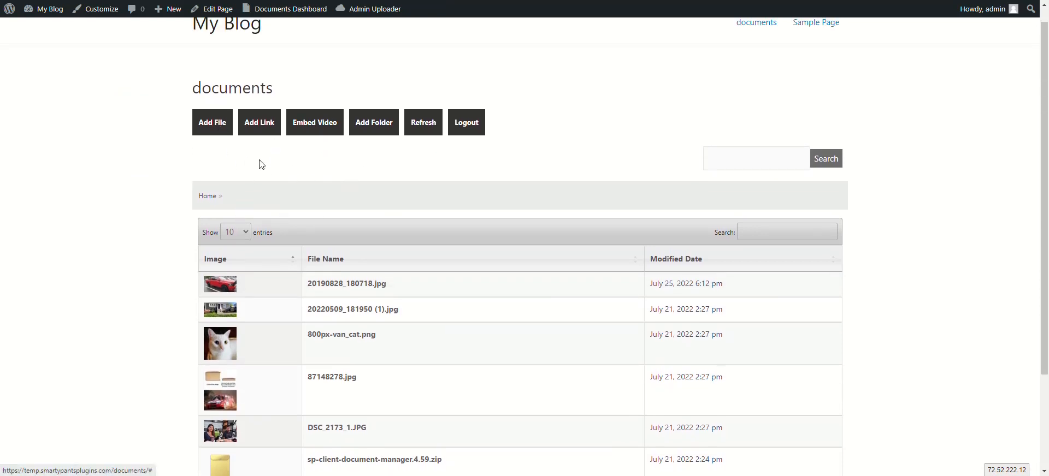
pyautogui.moveTo(347, 192)
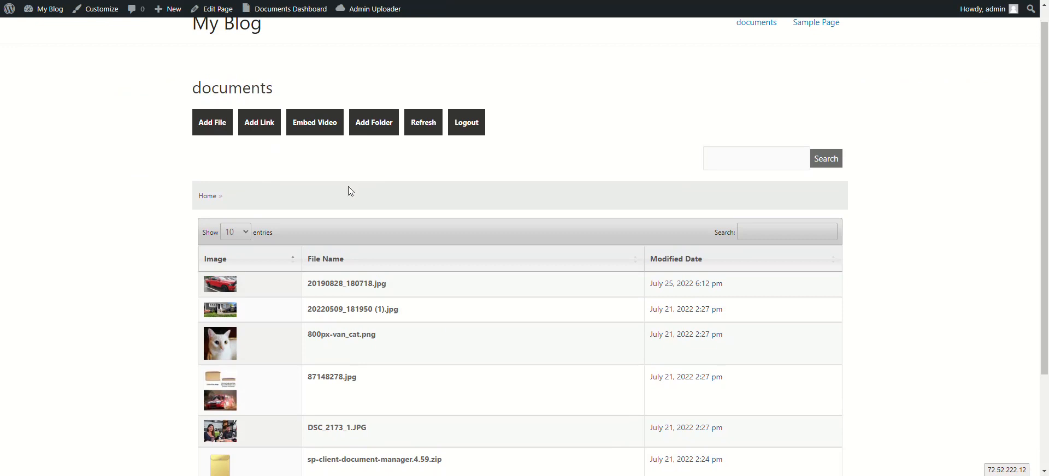
pyautogui.moveTo(247, 218)
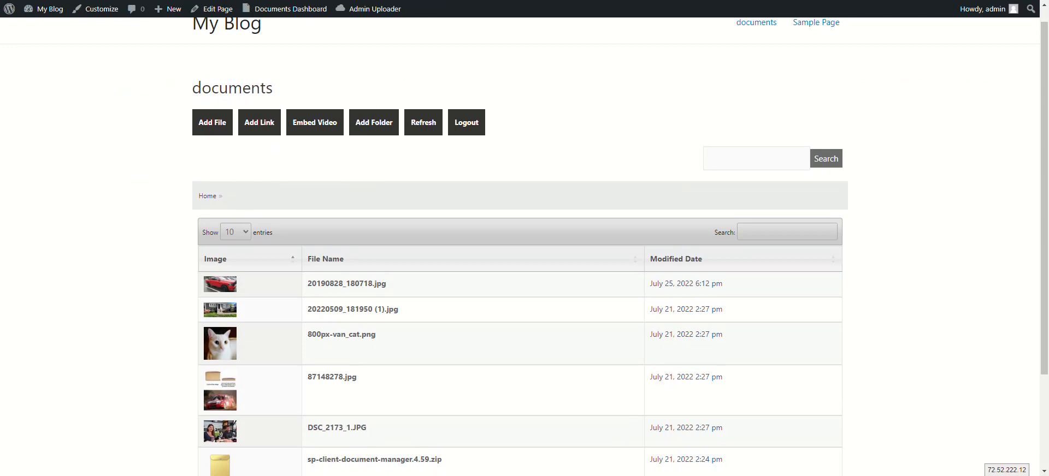
pyautogui.moveTo(359, 129)
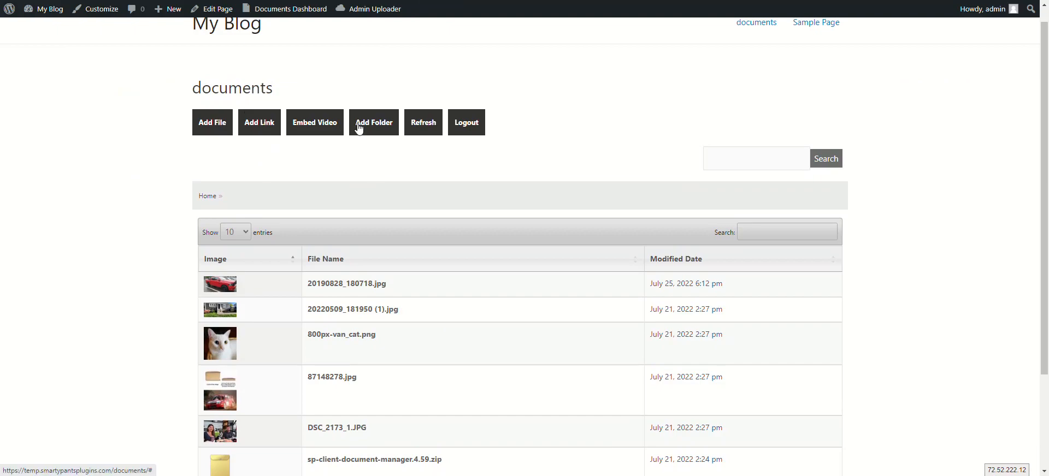
# Step: Create a folder named test via Add Folder and open it from the list
pyautogui.click(374, 122)
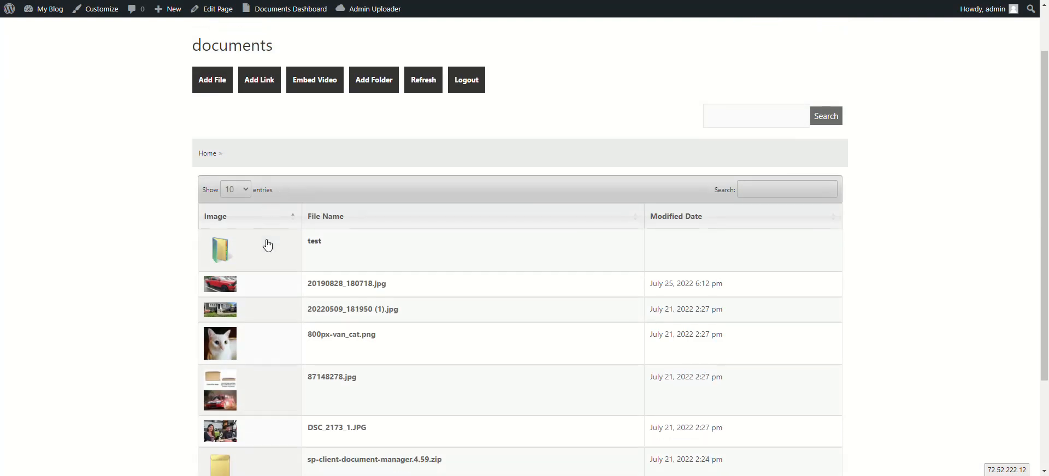
pyautogui.click(314, 240)
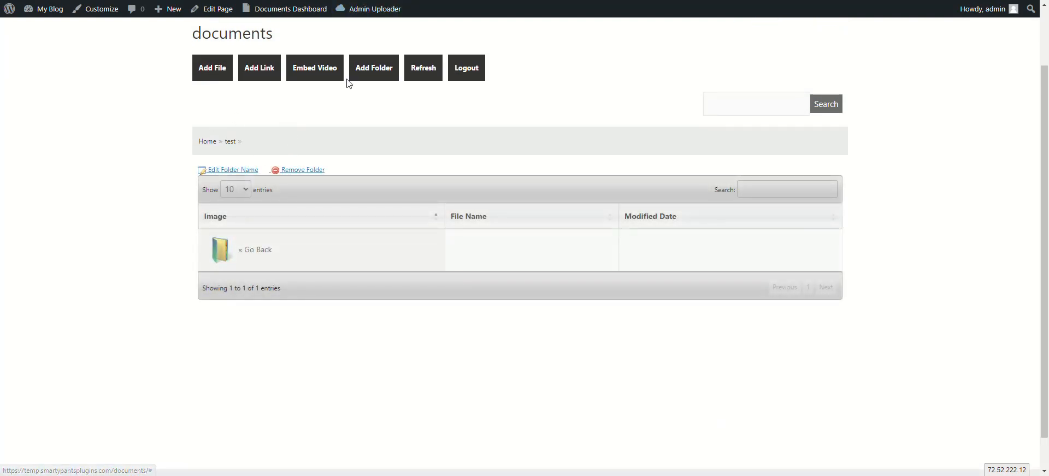
# Step: Upload all five images, including pass1.png, run1.png and run2.png, into the test folder
pyautogui.click(212, 68)
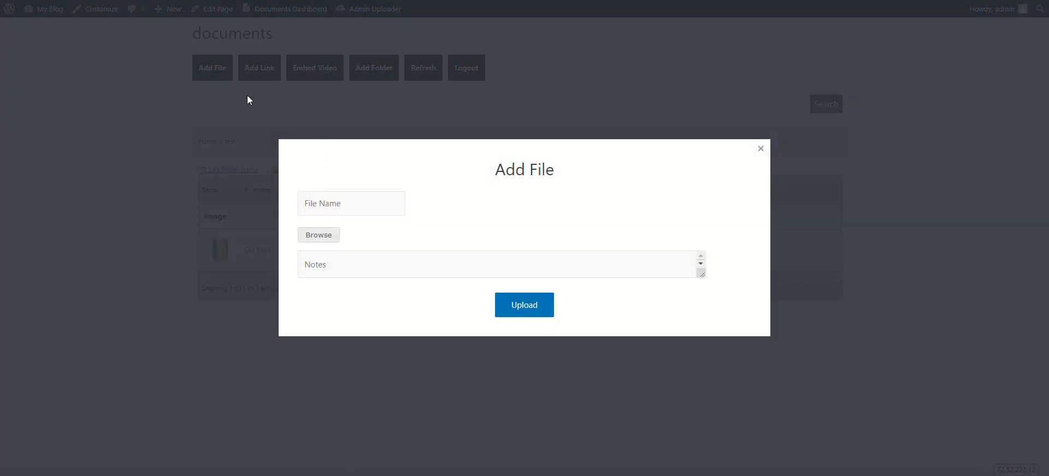
pyautogui.moveTo(318, 235)
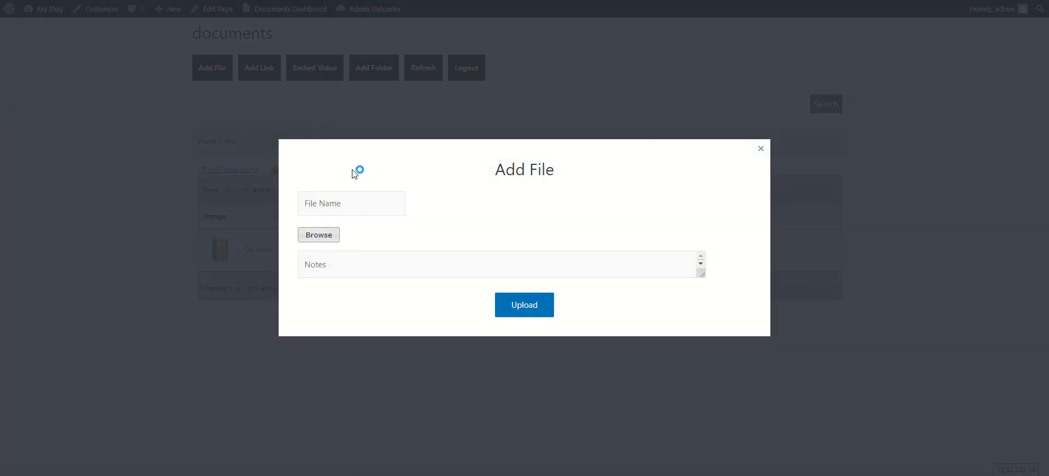
pyautogui.click(318, 234)
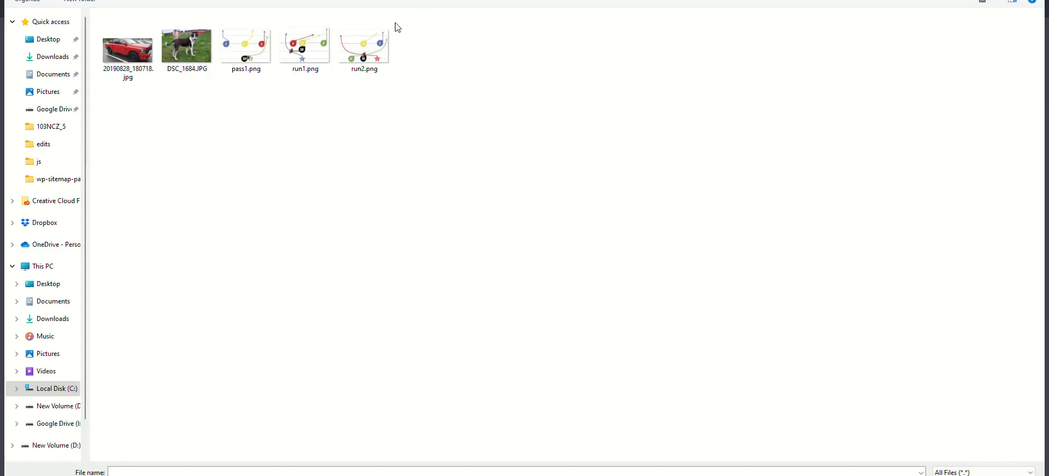
pyautogui.click(127, 47)
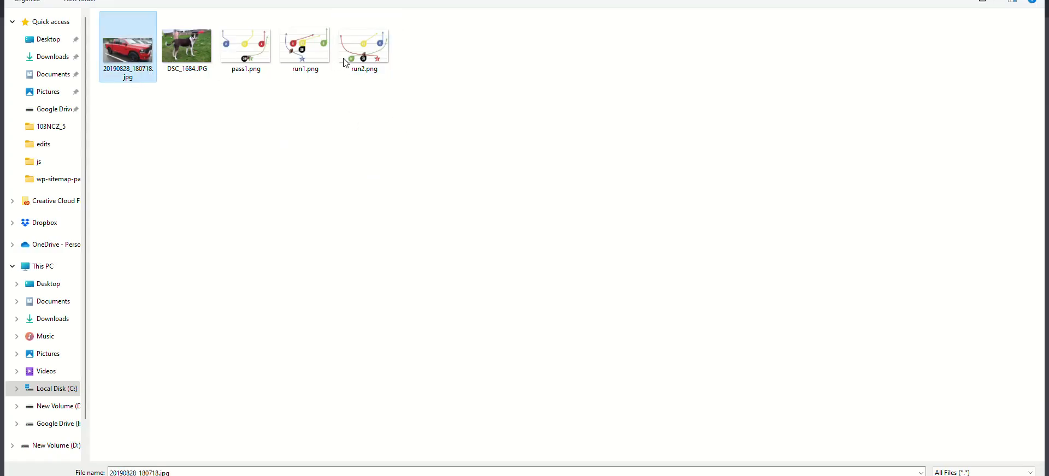
pyautogui.press('ctrl+a')
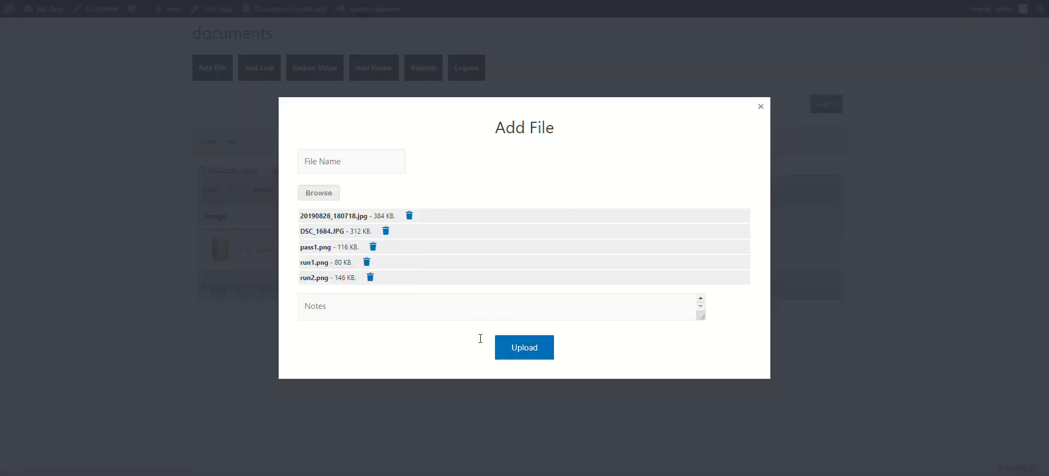
pyautogui.click(523, 348)
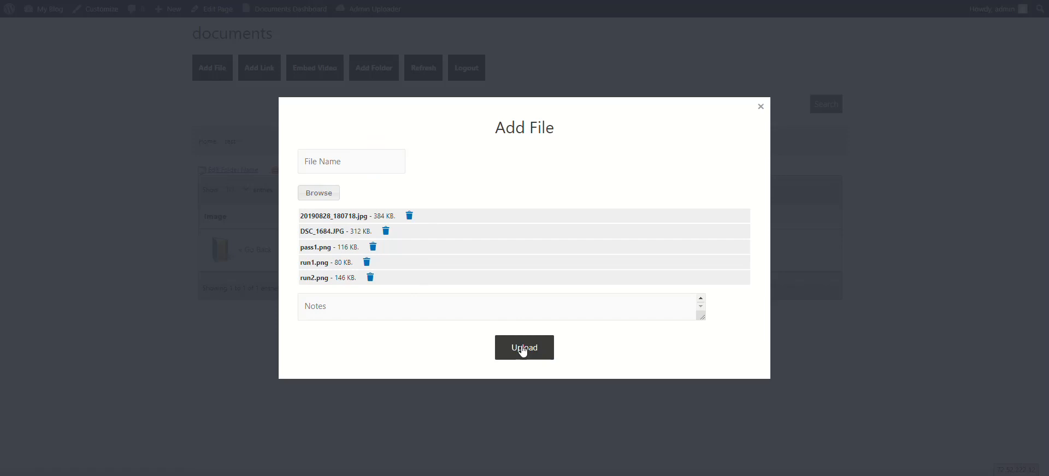
pyautogui.click(524, 347)
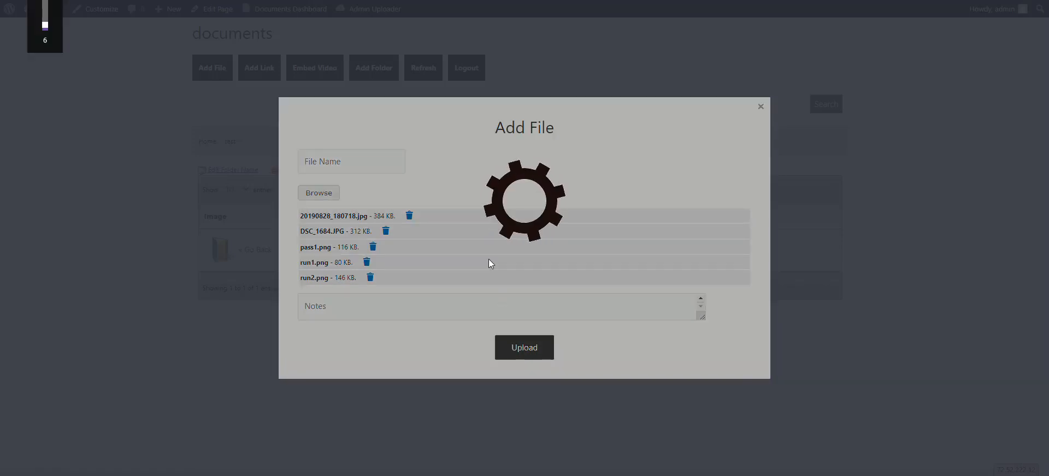
pyautogui.click(760, 106)
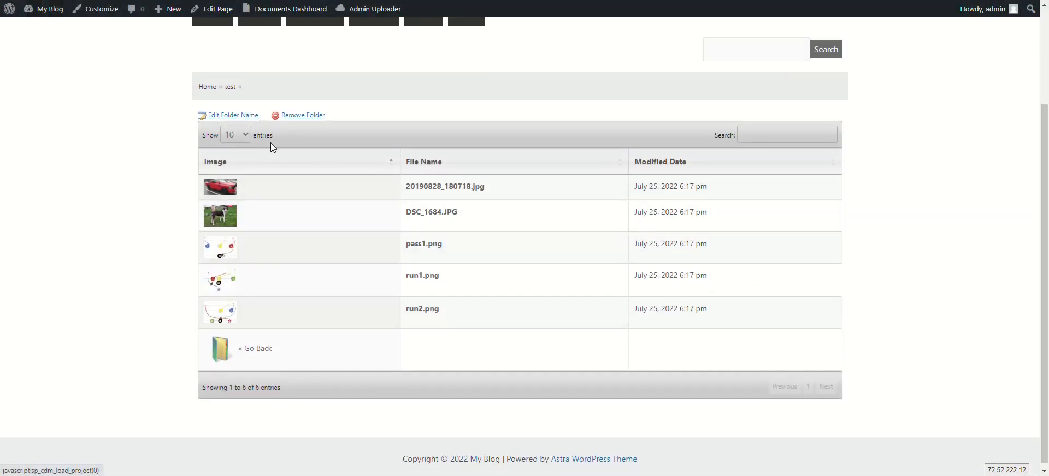
pyautogui.scroll(3)
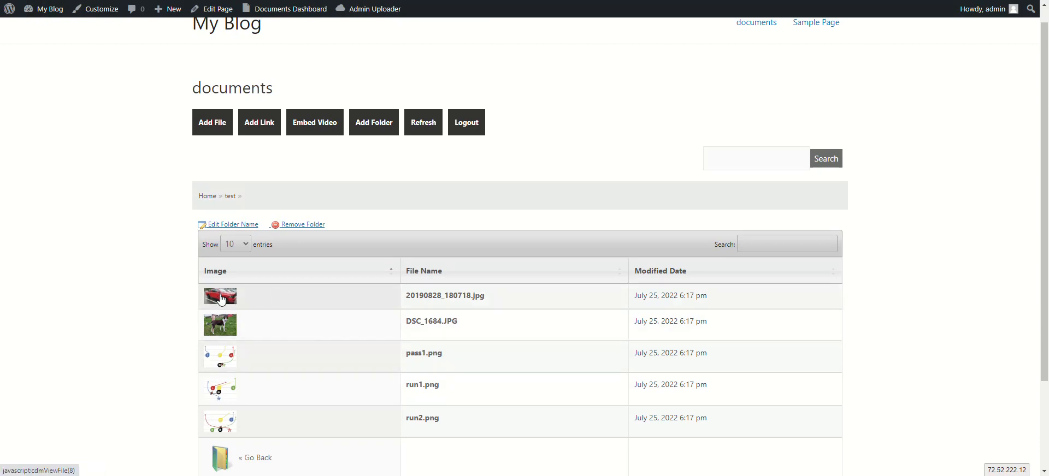
pyautogui.click(220, 296)
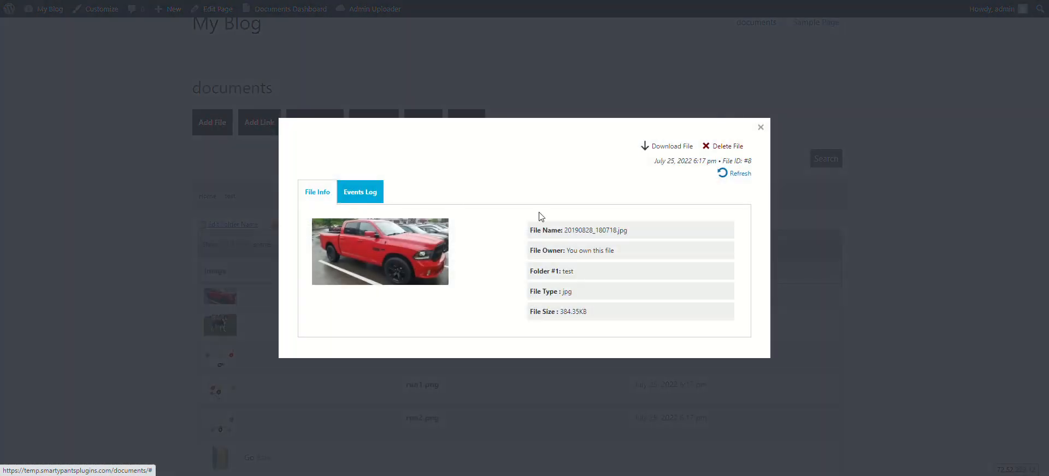
pyautogui.click(670, 145)
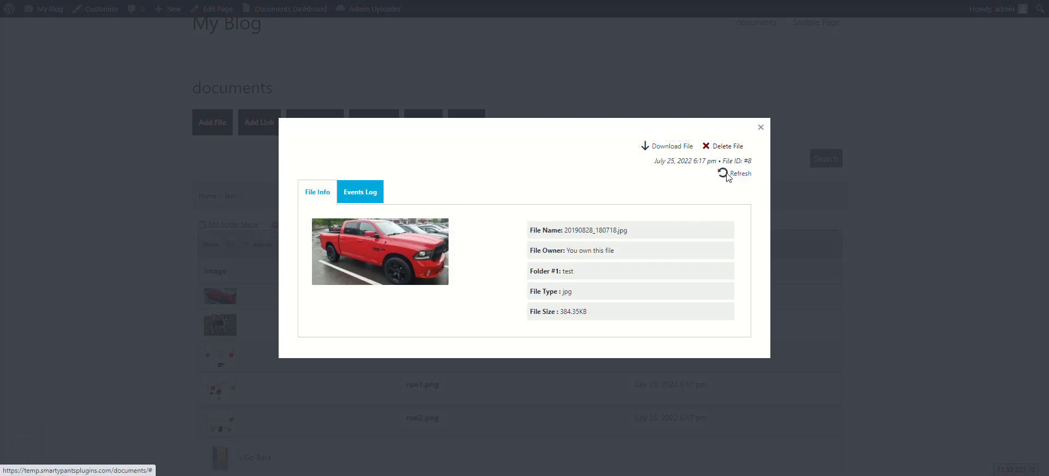
pyautogui.click(359, 192)
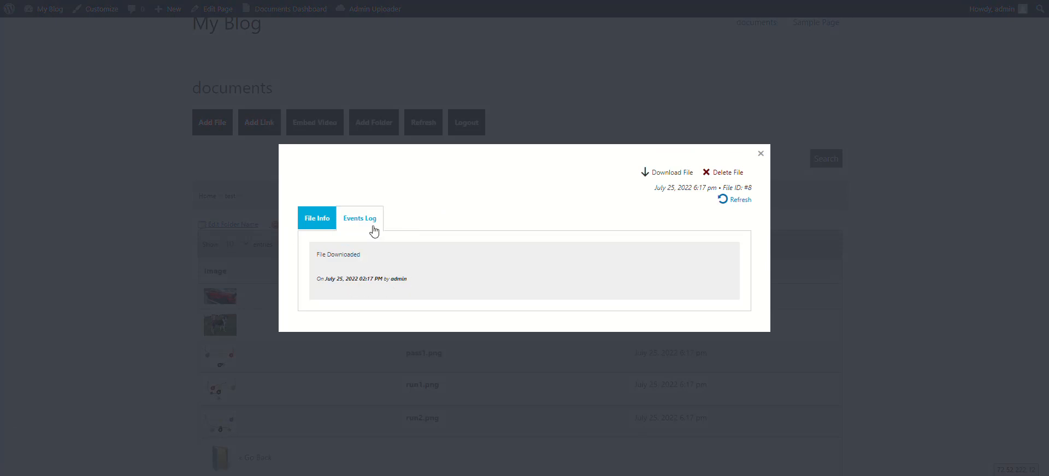
pyautogui.click(317, 218)
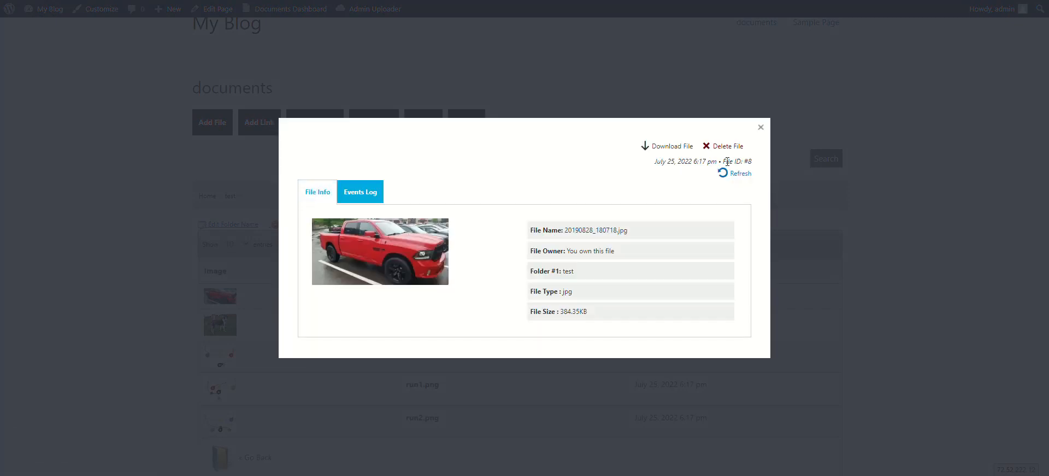
pyautogui.moveTo(762, 131)
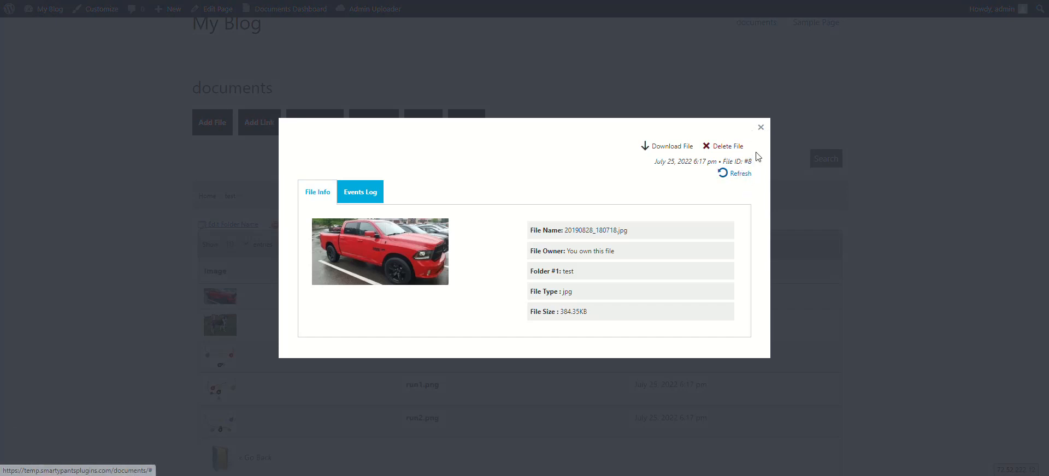
pyautogui.click(760, 127)
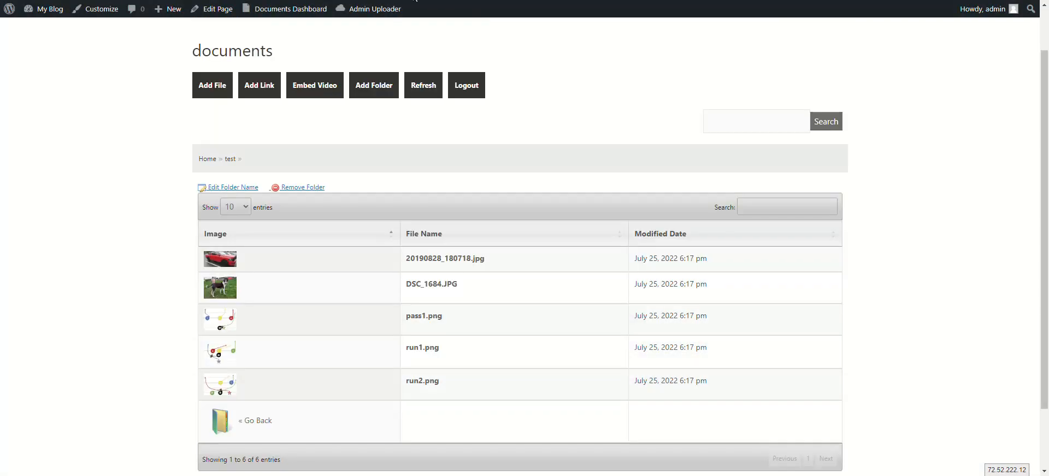
pyautogui.moveTo(422, 285)
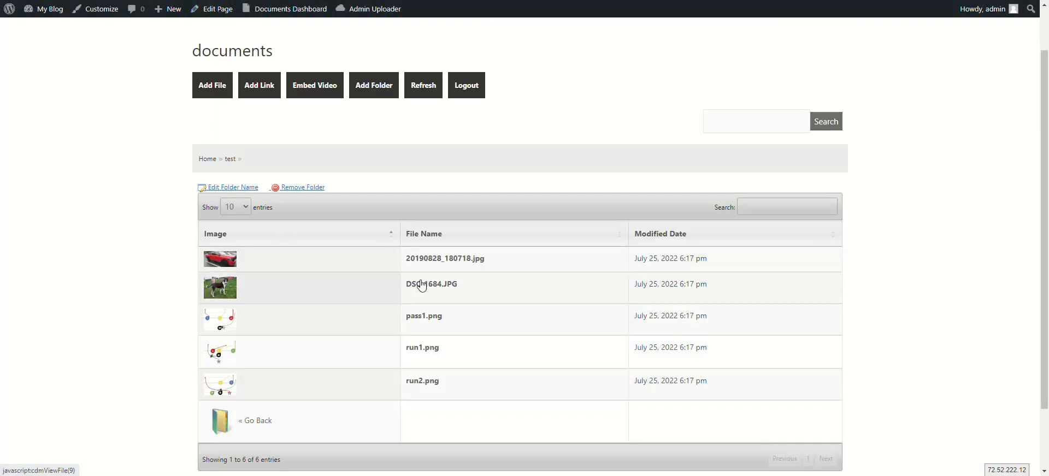
pyautogui.moveTo(379, 162)
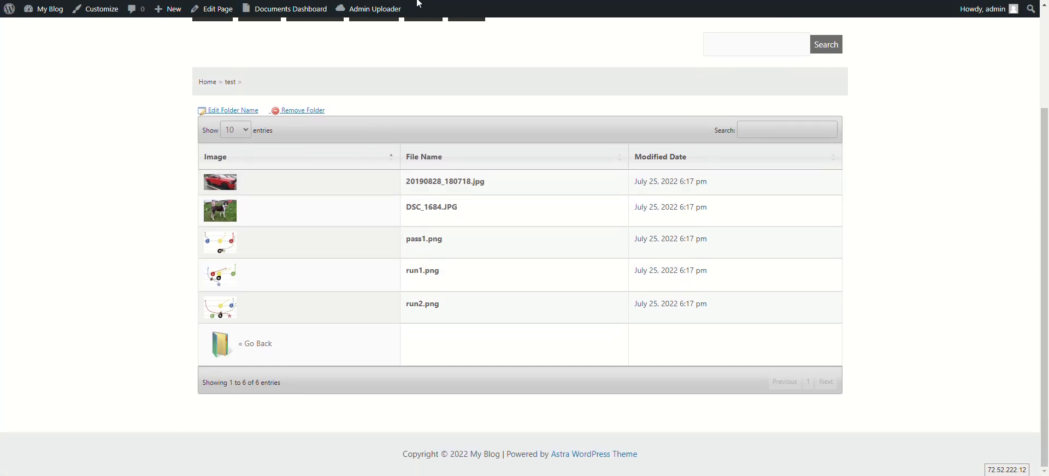
pyautogui.moveTo(260, 192)
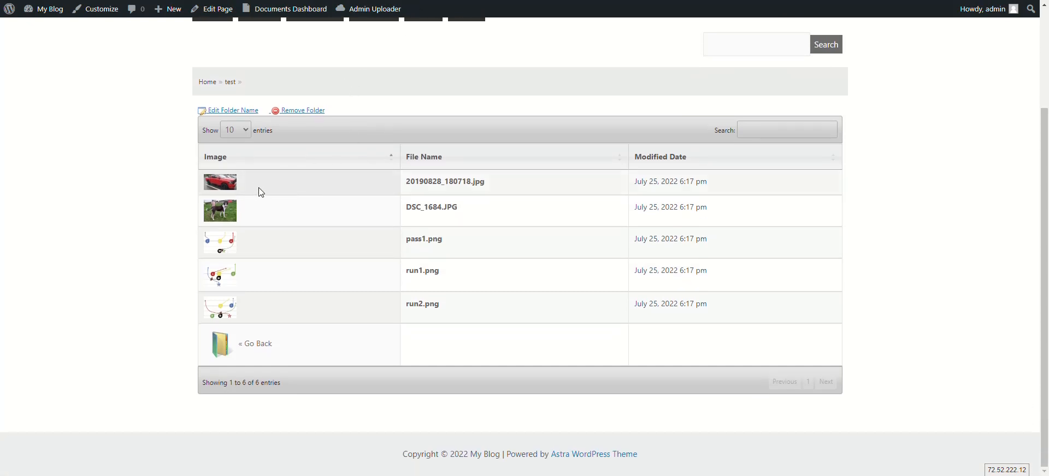
pyautogui.scroll(3)
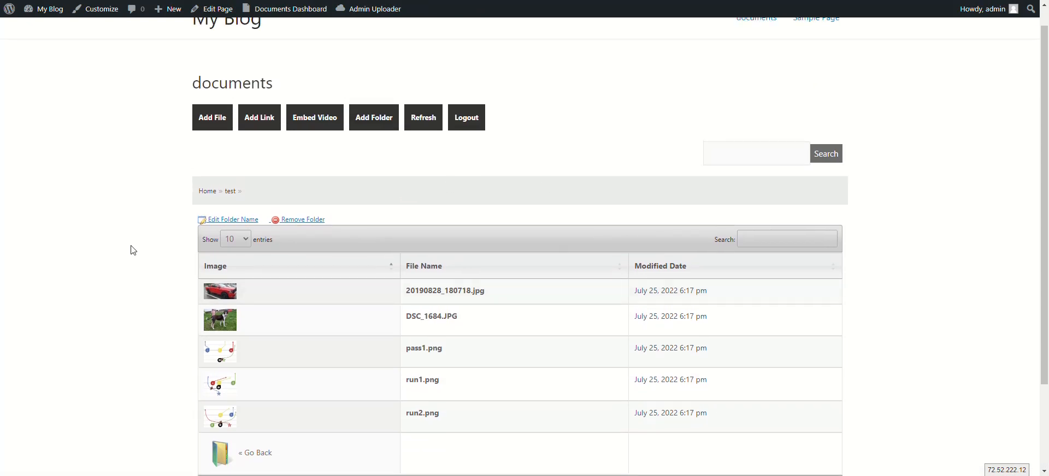
pyautogui.click(235, 185)
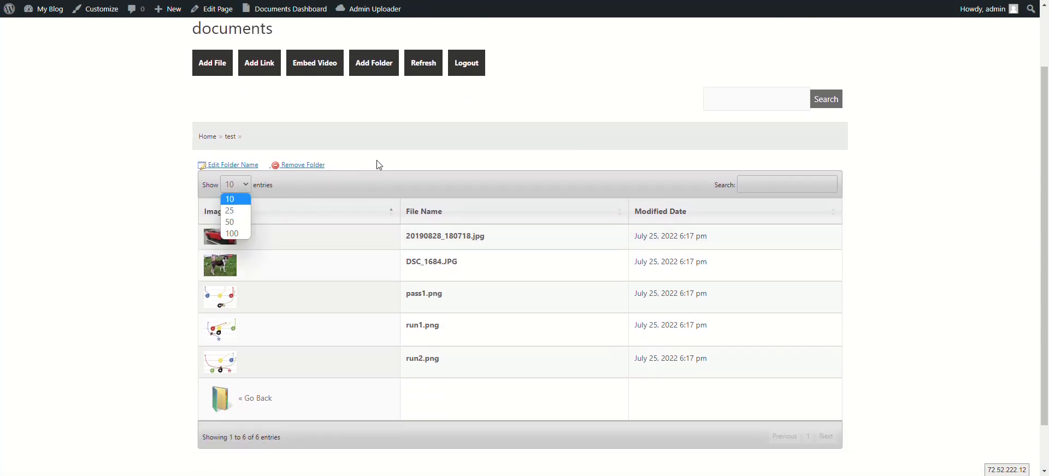
pyautogui.click(229, 198)
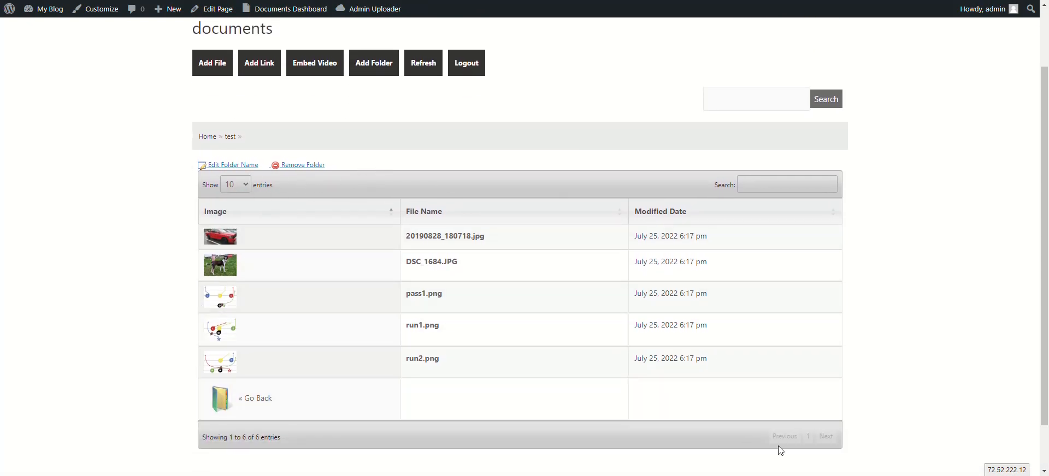
pyautogui.moveTo(372, 228)
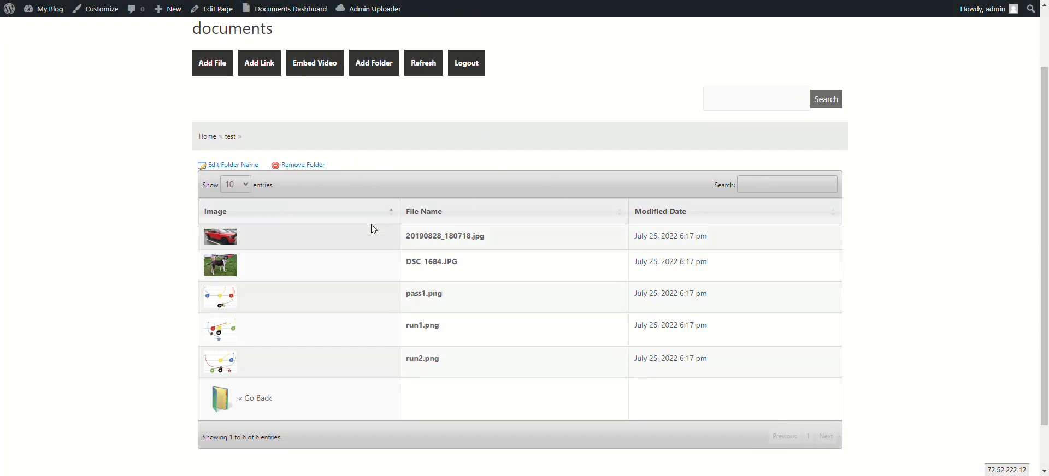
pyautogui.click(787, 184)
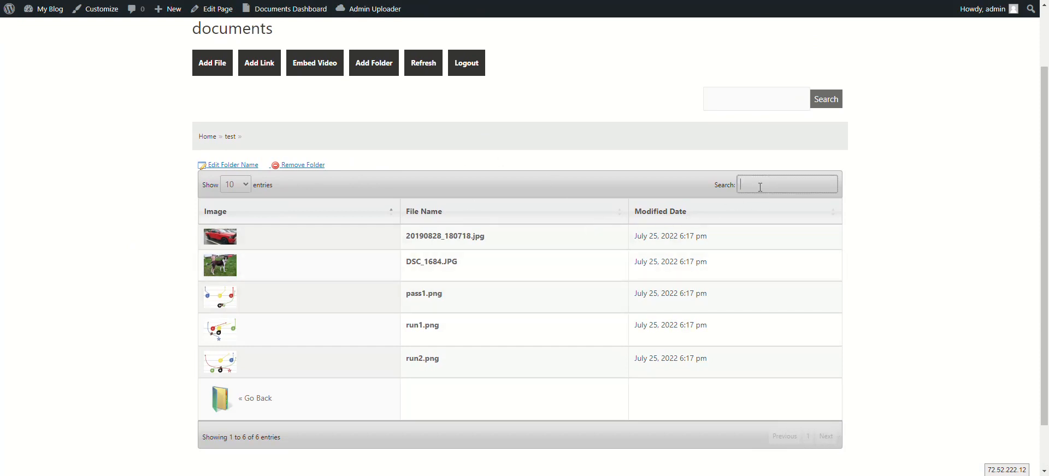
pyautogui.write('p')
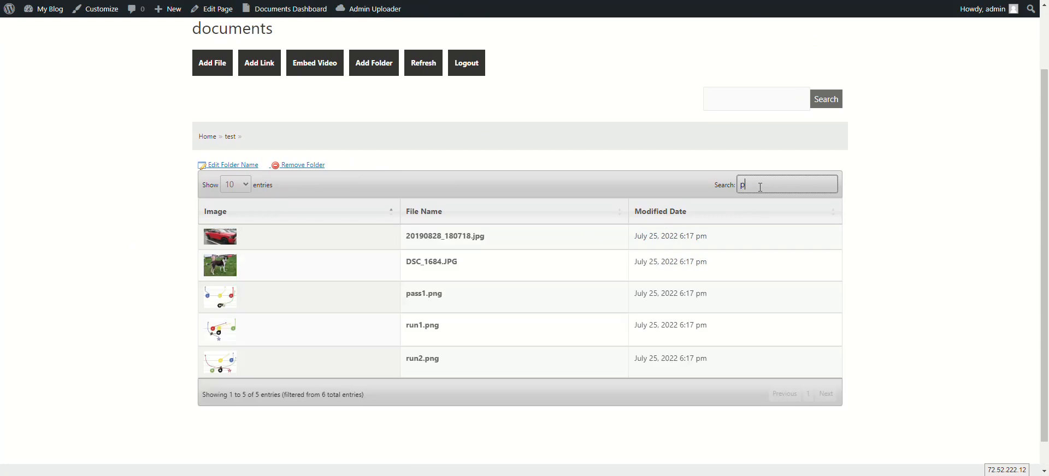
pyautogui.press('Backspace')
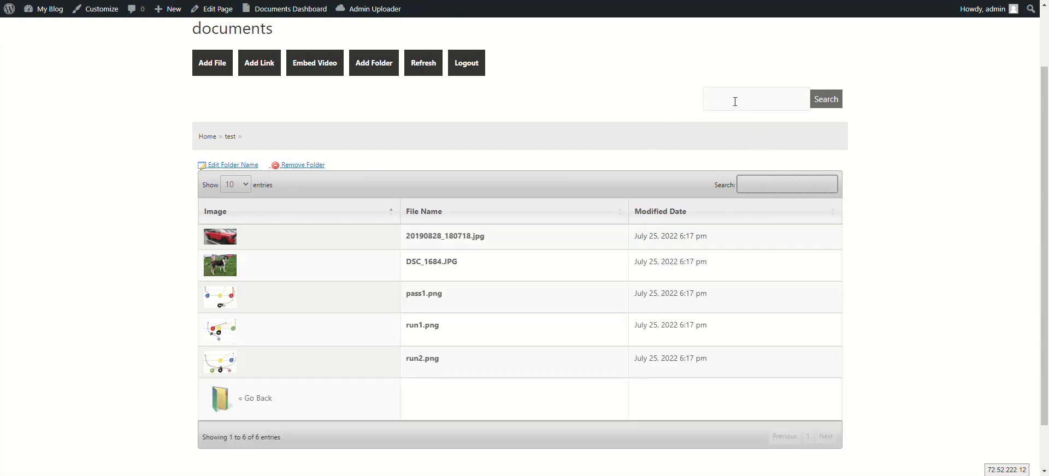
pyautogui.moveTo(913, 98)
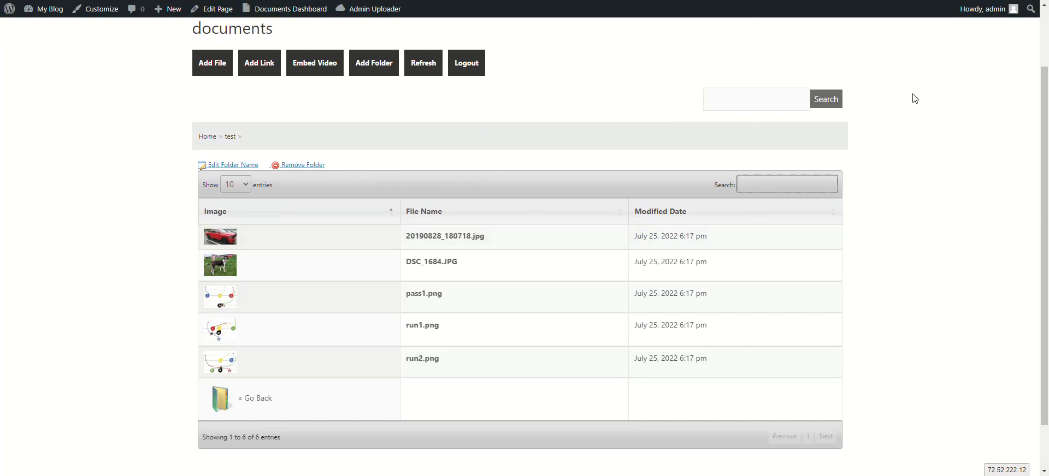
pyautogui.moveTo(391, 67)
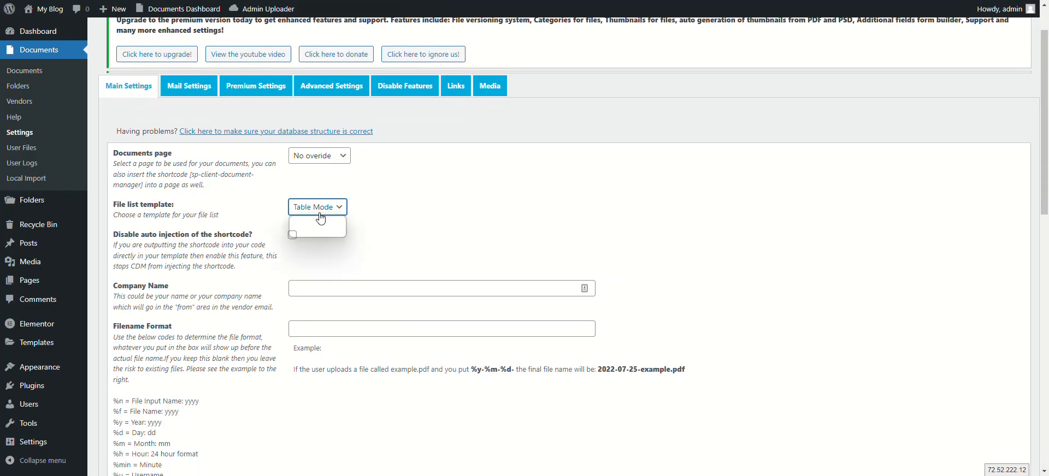
# Step: Set File list template to List Mode and view the Home folder as a list on the front end
pyautogui.click(314, 226)
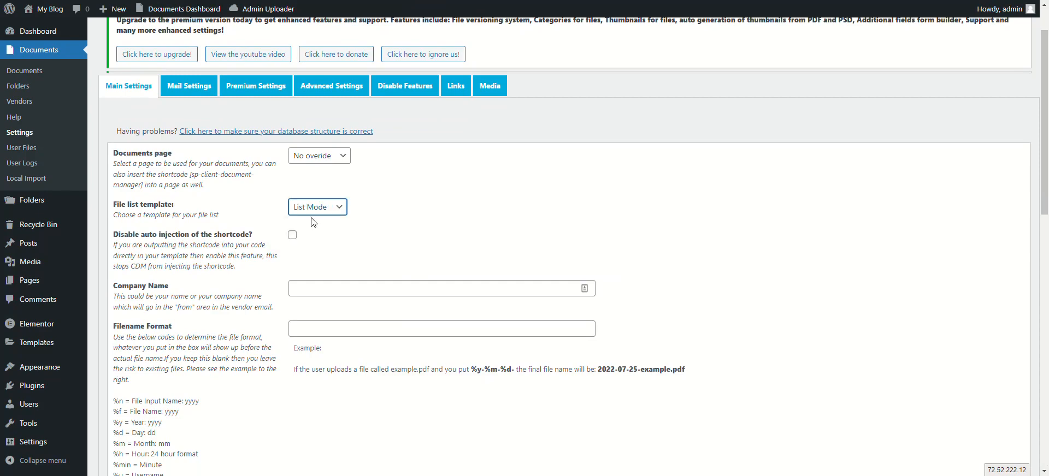
pyautogui.scroll(3)
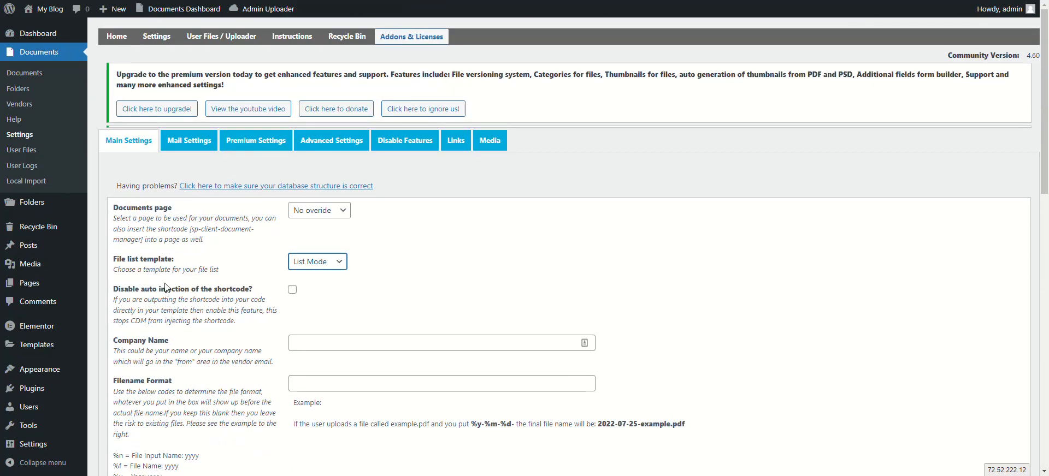
pyautogui.scroll(-3)
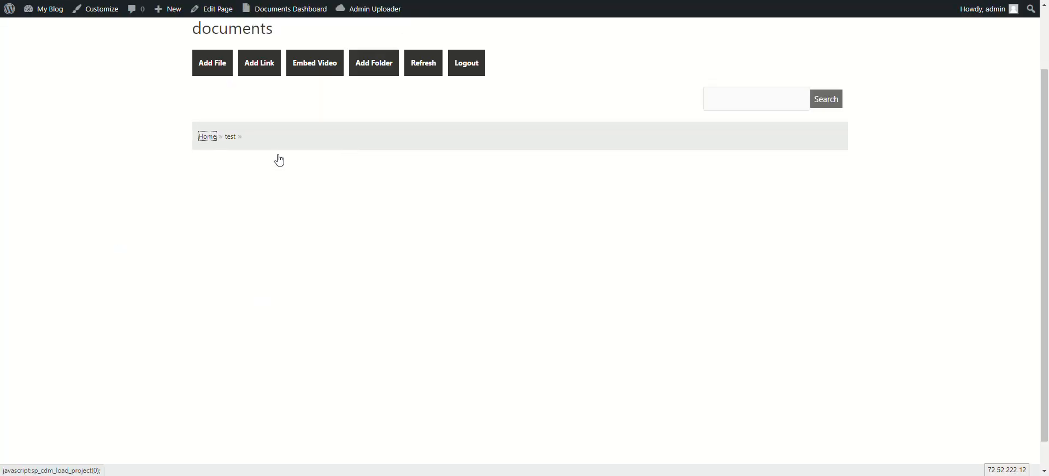
pyautogui.click(229, 136)
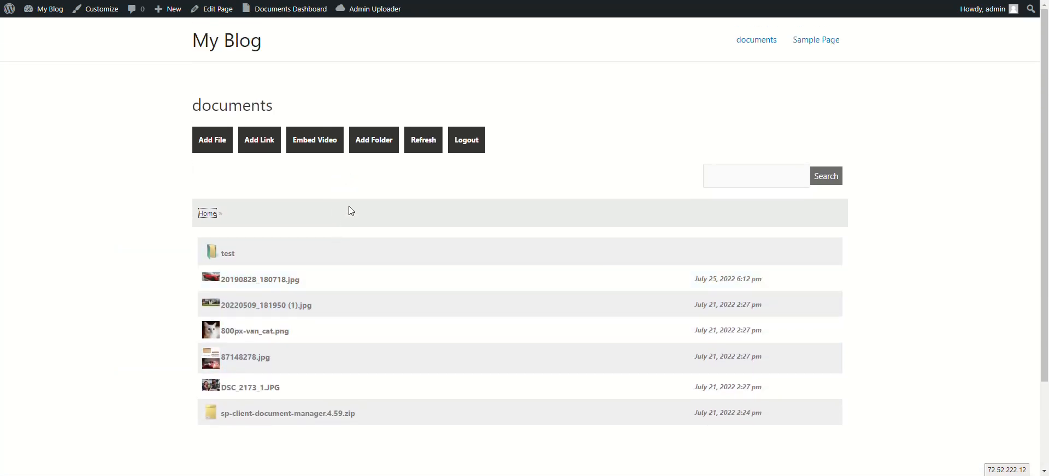
pyautogui.moveTo(422, 214)
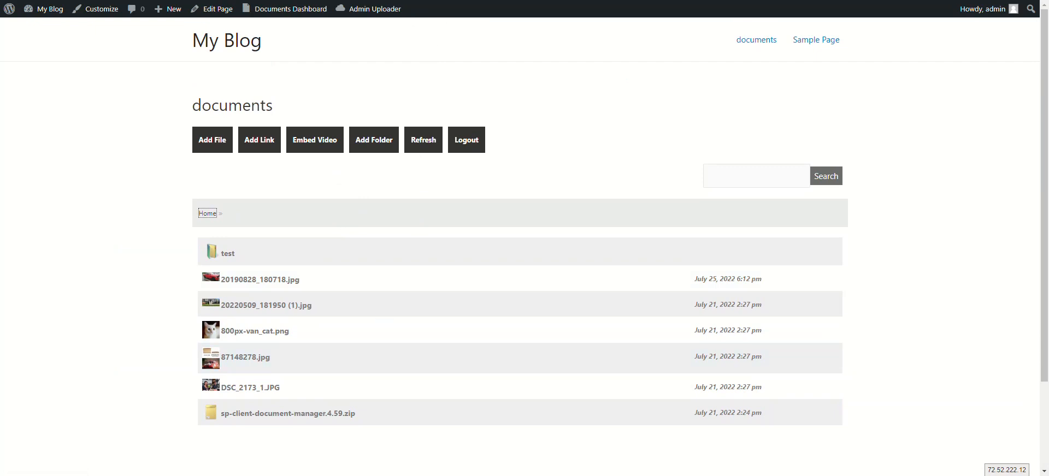
pyautogui.moveTo(227, 177)
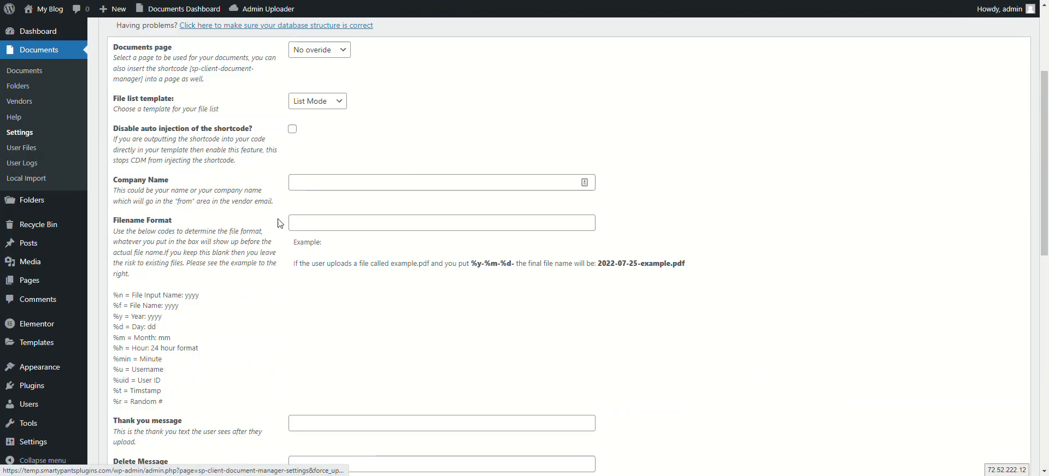
pyautogui.scroll(-3)
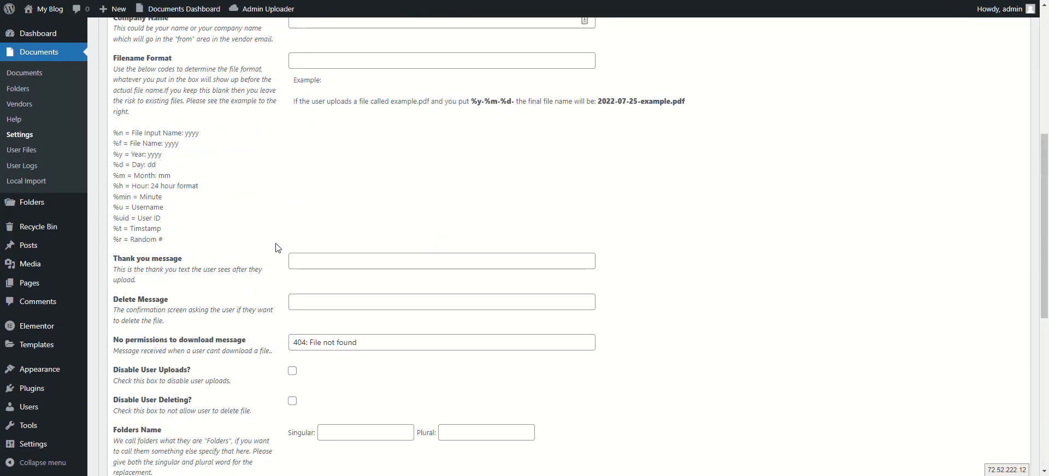
pyautogui.scroll(3)
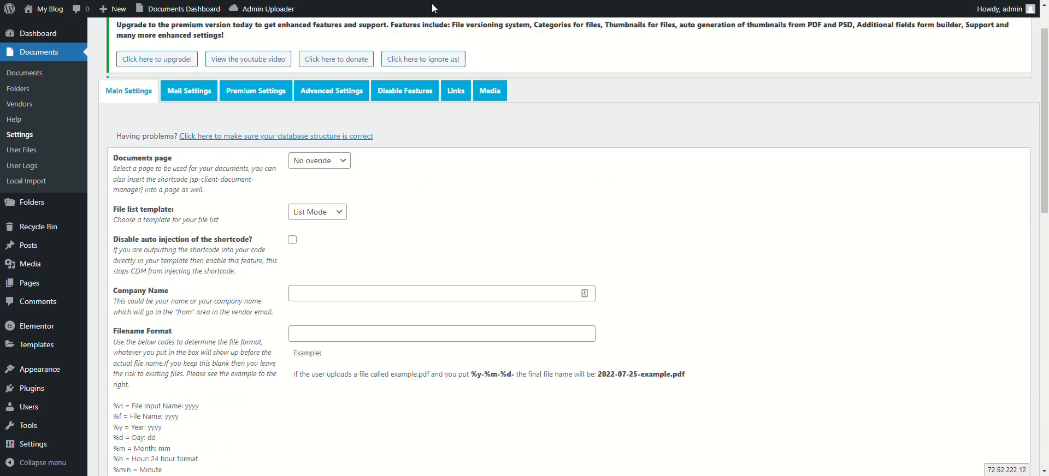
pyautogui.scroll(-3)
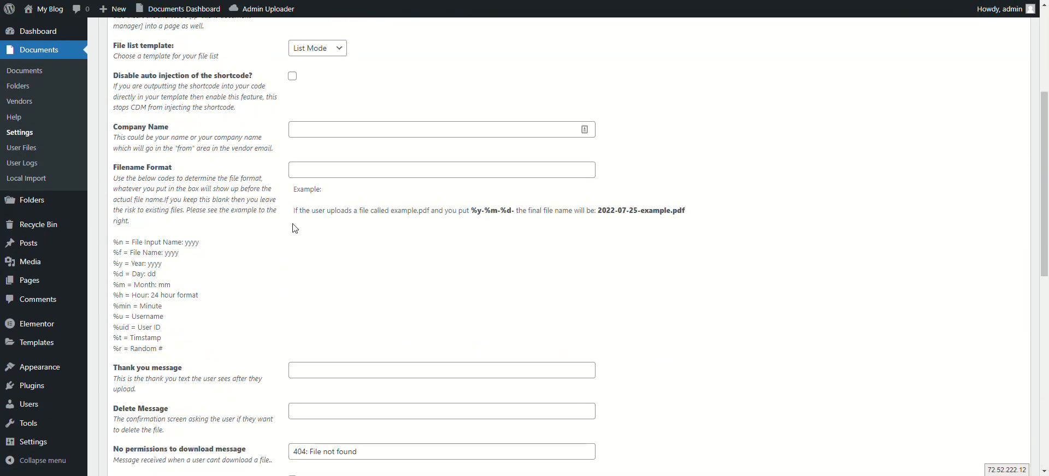
pyautogui.scroll(-3)
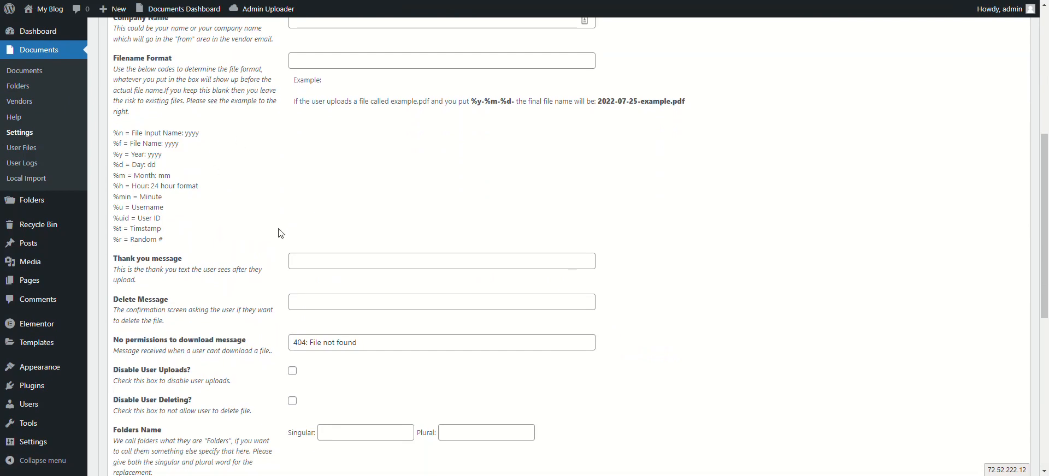
pyautogui.scroll(-3)
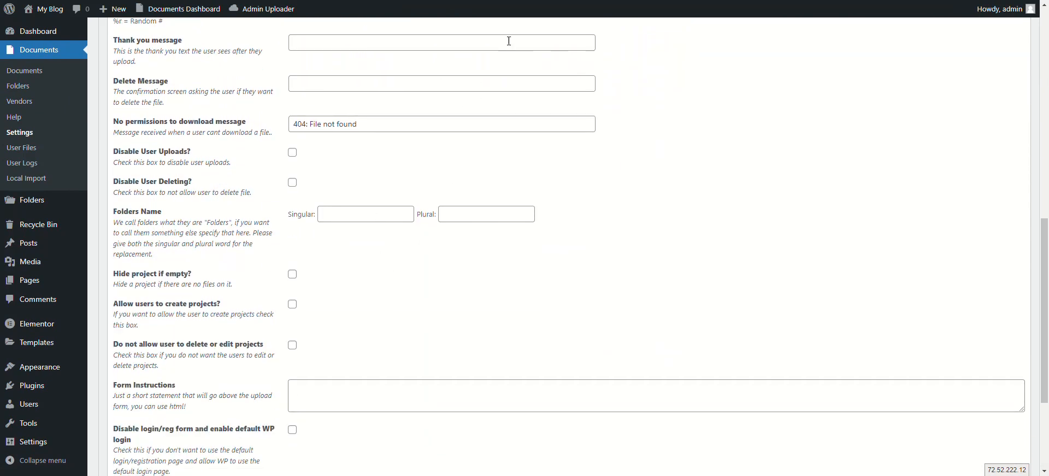
pyautogui.scroll(-3)
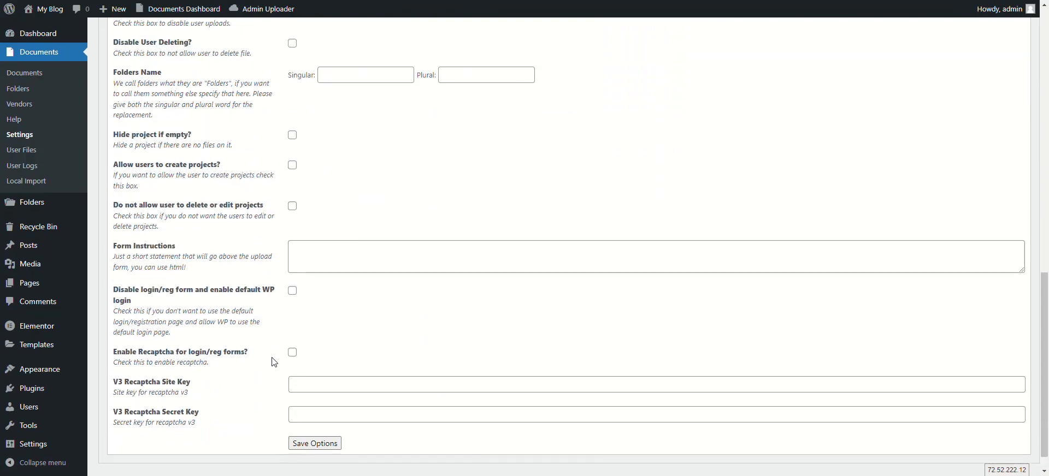
# Step: Review the Mail Settings admin, user and vendor email templates and the empty Premium Settings tab
pyautogui.click(188, 141)
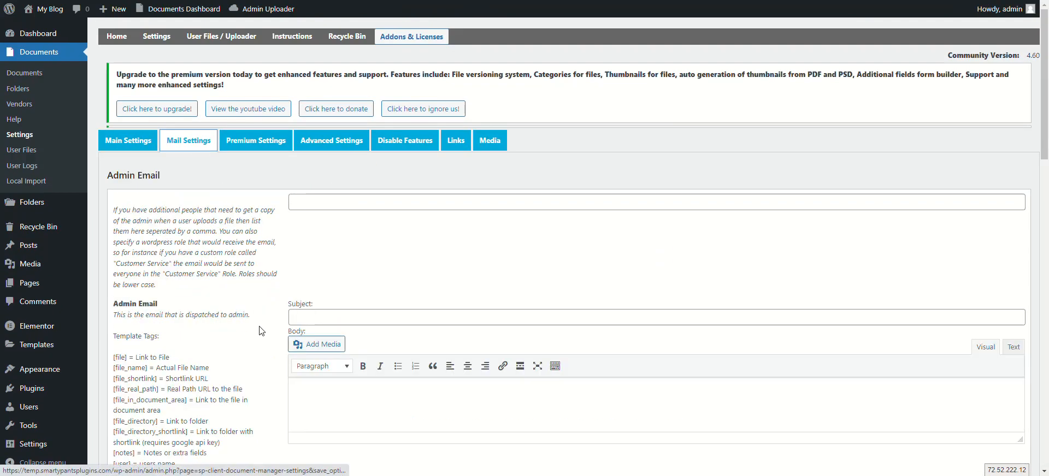
pyautogui.scroll(-3)
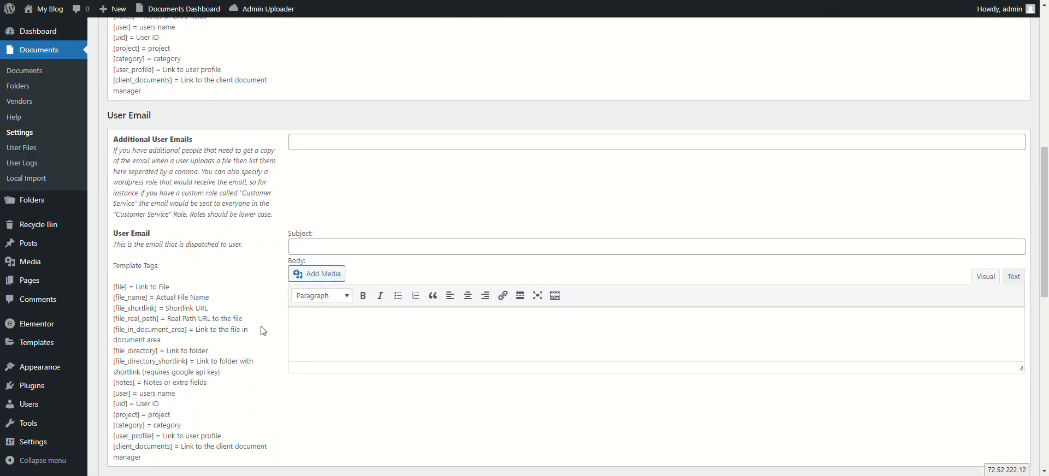
pyautogui.scroll(-3)
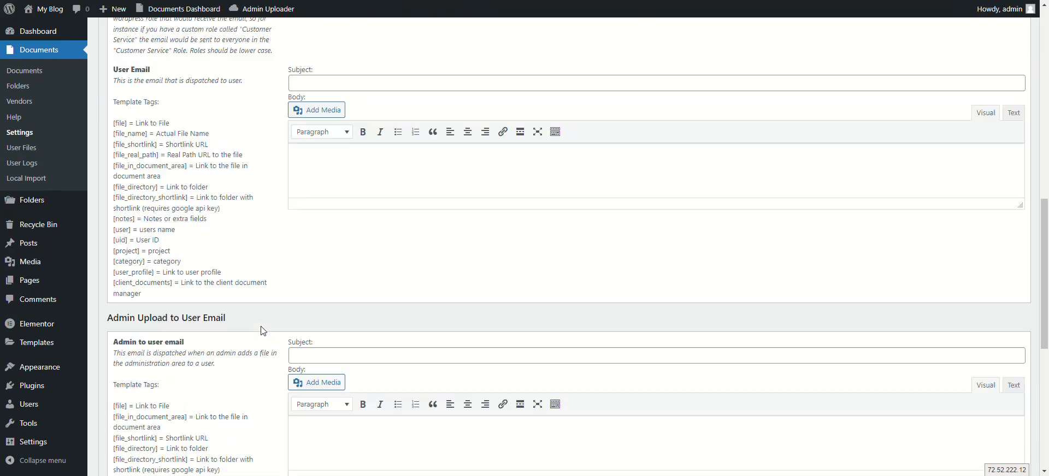
pyautogui.scroll(-3)
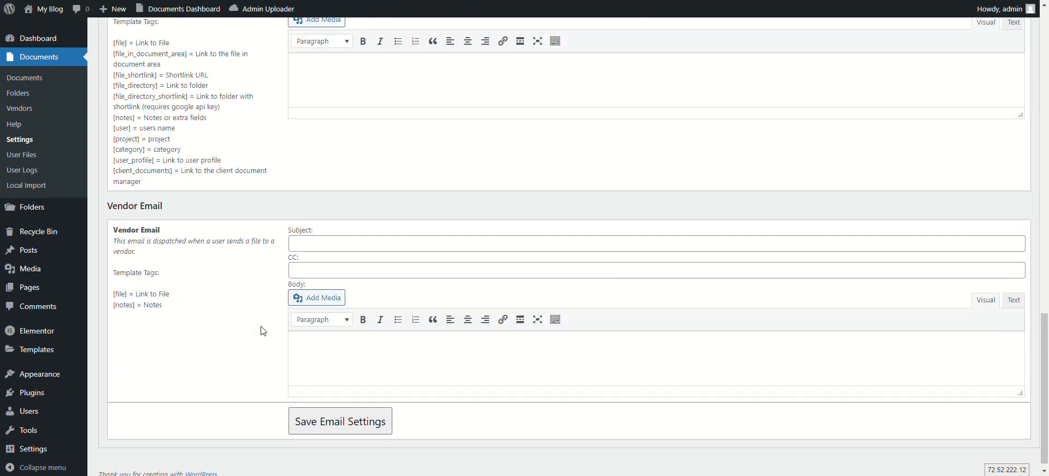
pyautogui.scroll(3)
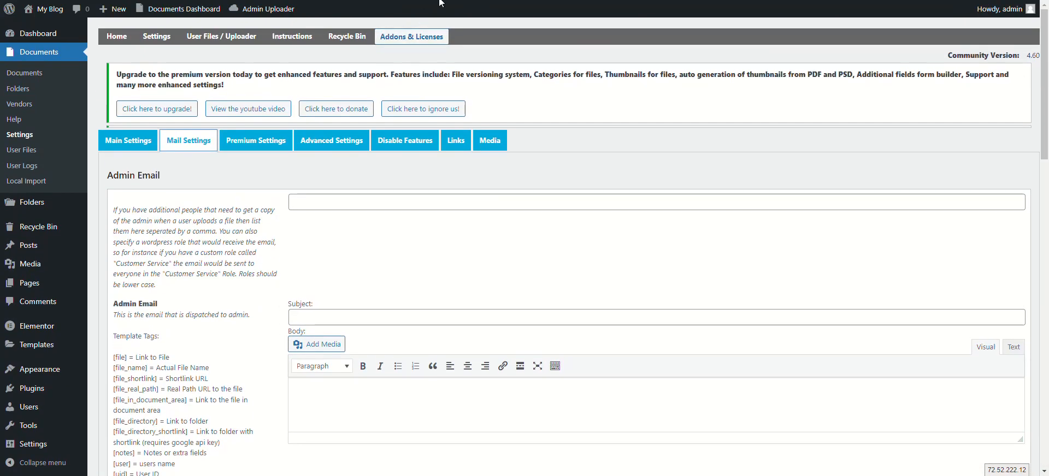
pyautogui.click(255, 141)
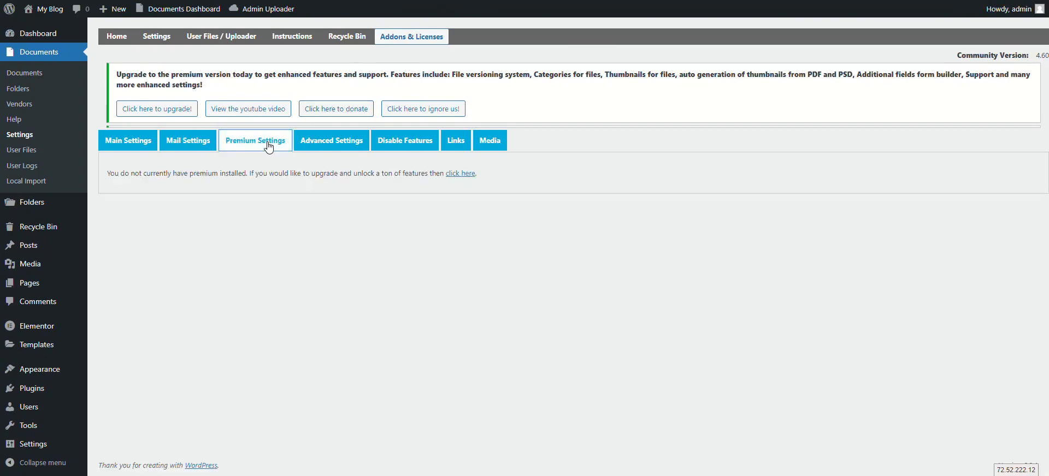
pyautogui.click(187, 141)
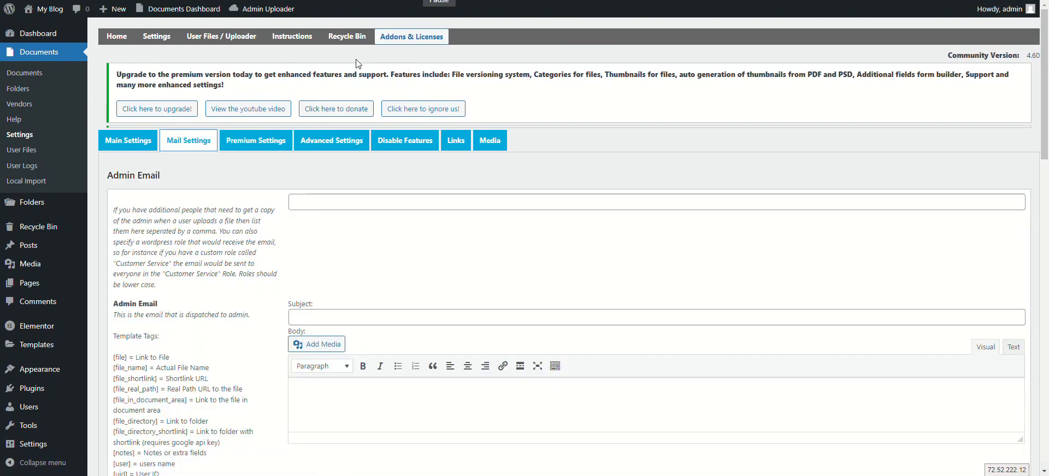
# Step: View the Advanced Settings for Alternate Uploads Folder and Require Login to download
pyautogui.click(330, 141)
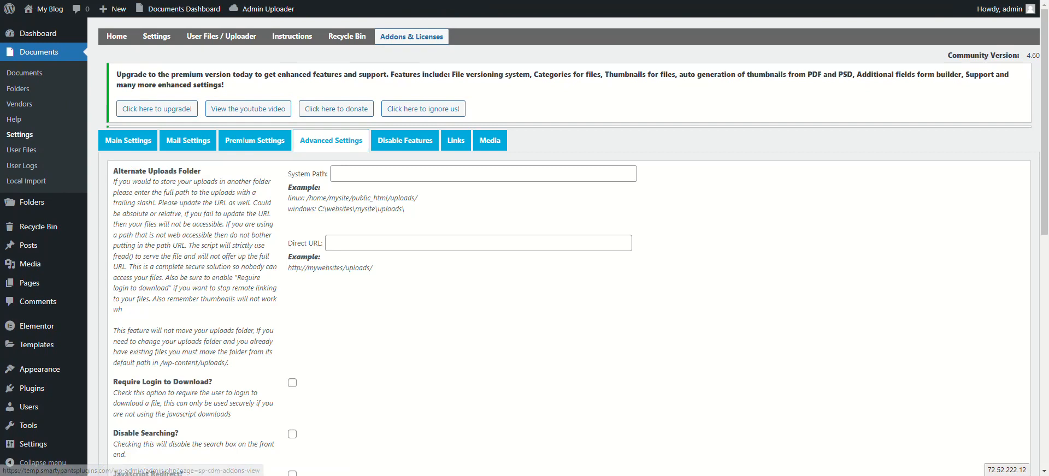
pyautogui.moveTo(258, 59)
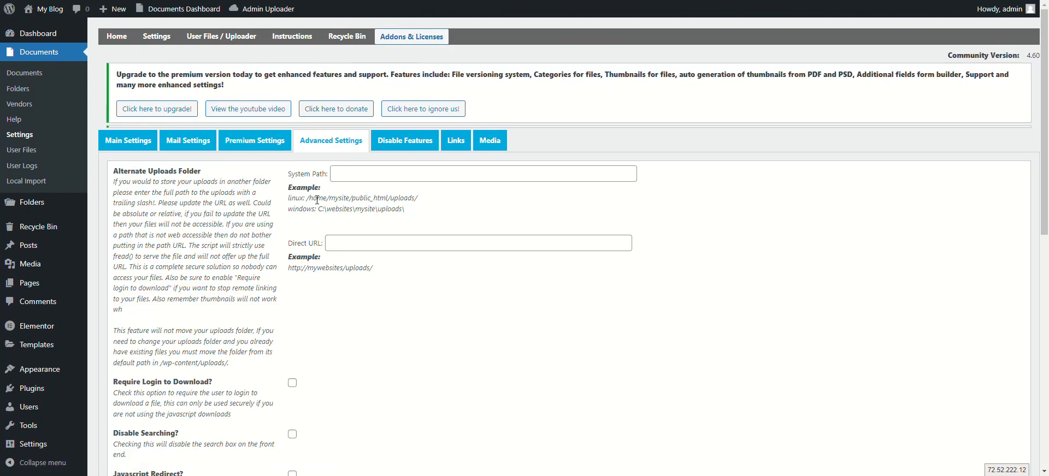
pyautogui.moveTo(403, 208)
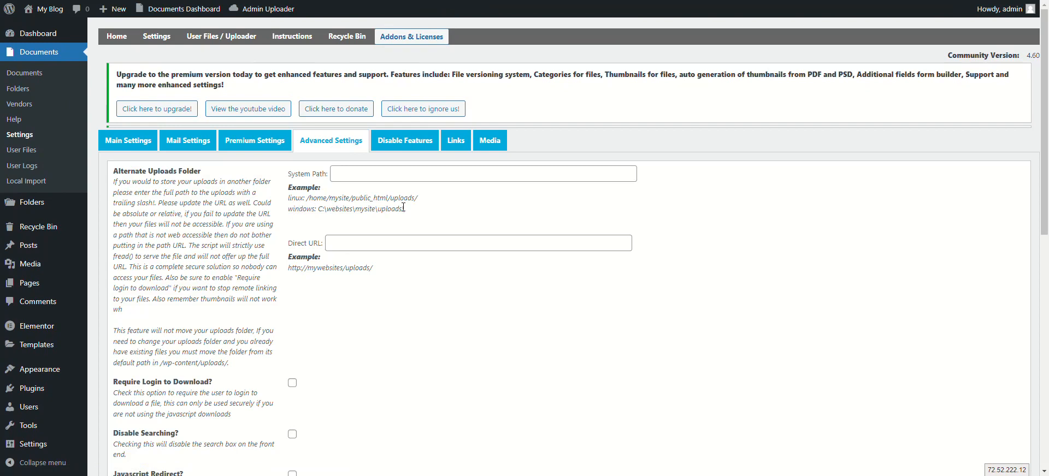
pyautogui.moveTo(427, 203)
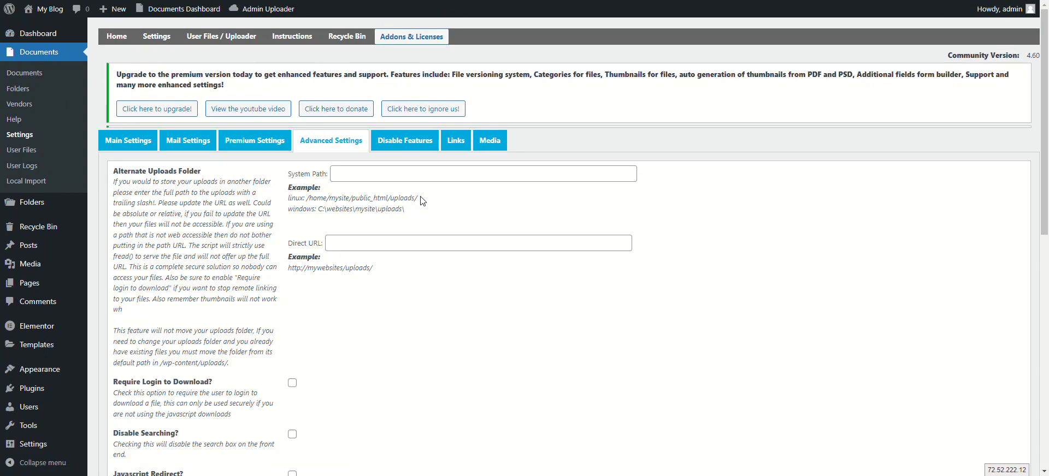
pyautogui.moveTo(511, 16)
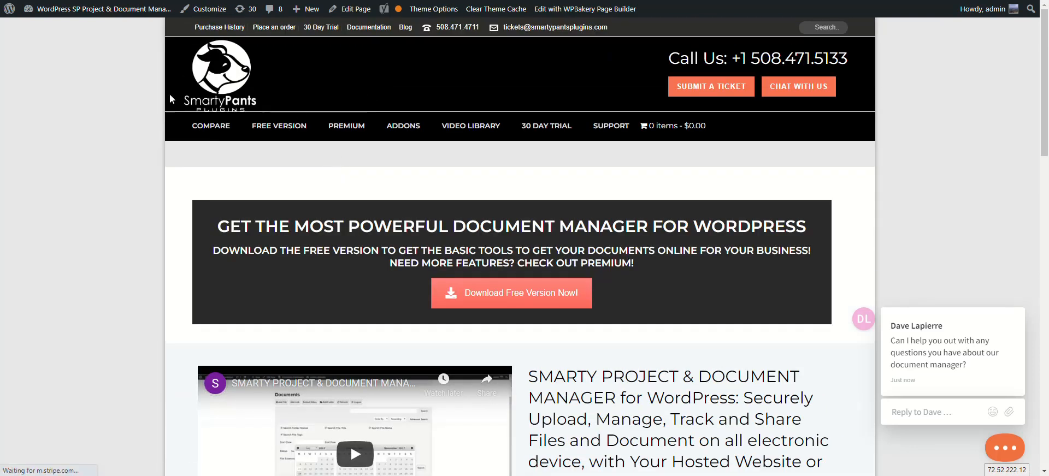
# Step: View the SP Client Document Manager Premium product page and its license prices
pyautogui.click(346, 125)
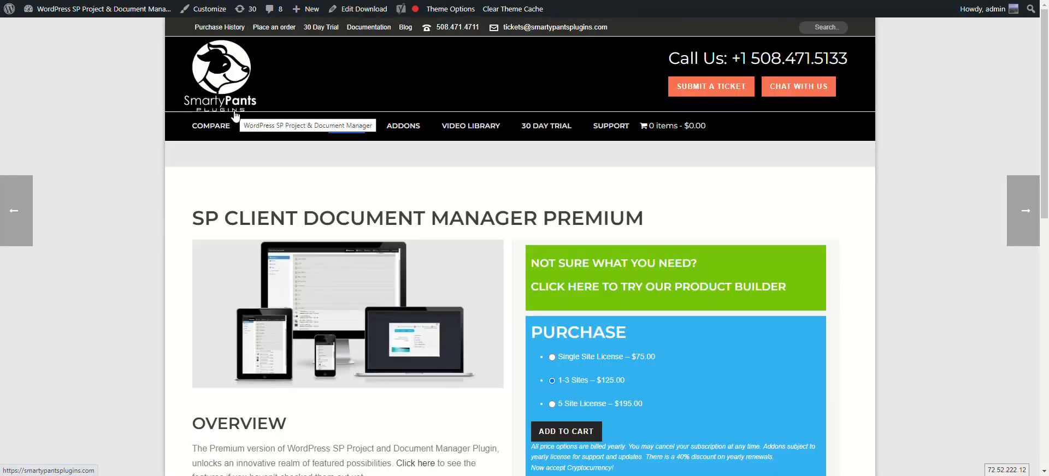
pyautogui.scroll(-3)
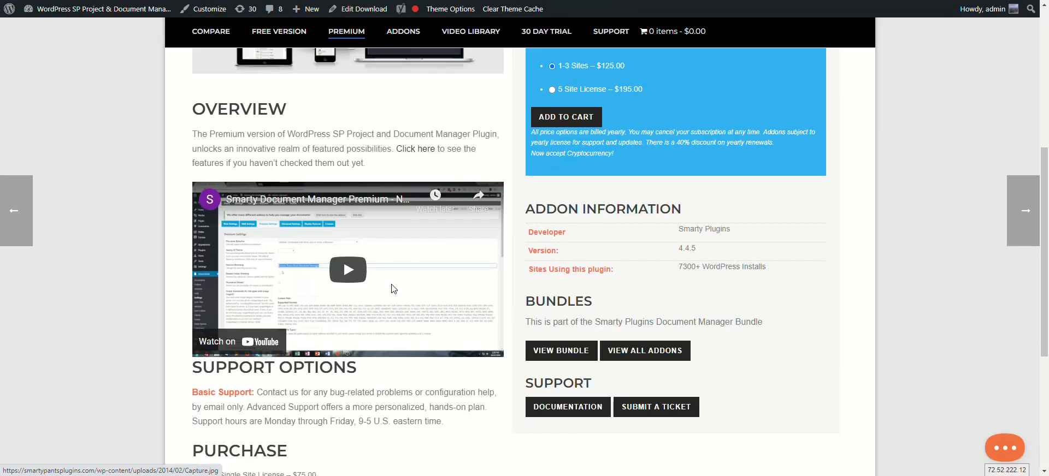
pyautogui.scroll(3)
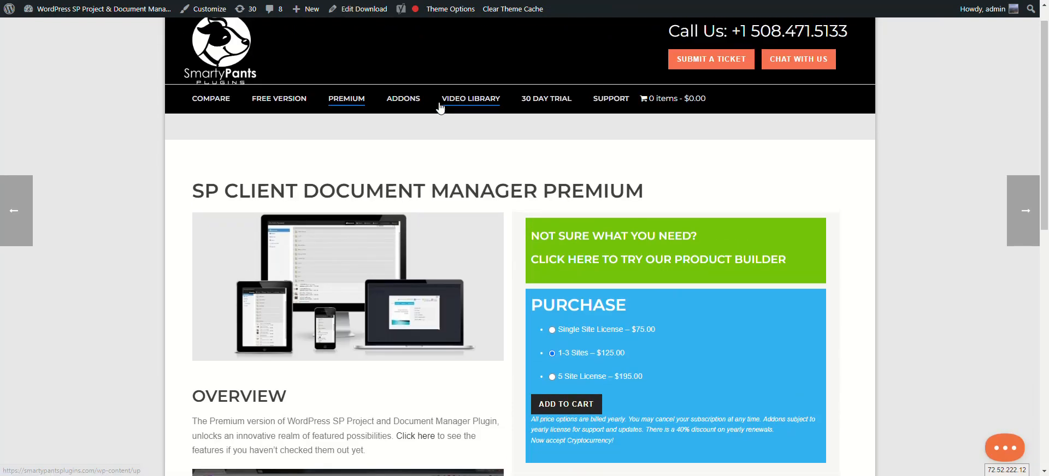
pyautogui.moveTo(403, 98)
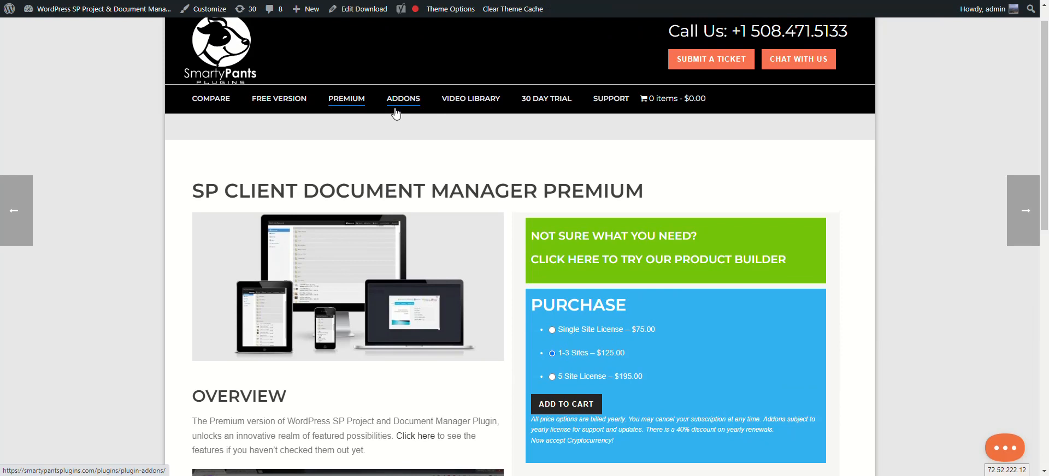
pyautogui.moveTo(327, 209)
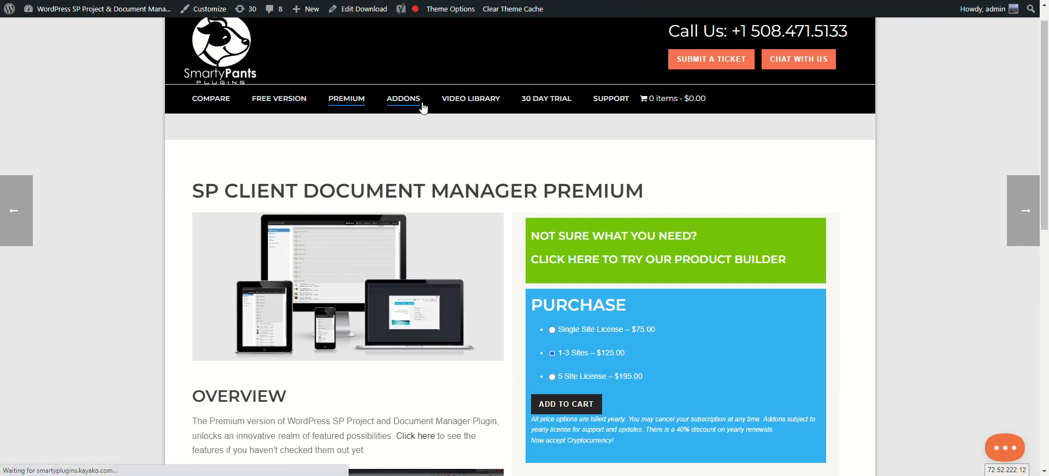
# Step: Browse the Add-Ons catalogue for SP Project & Document Manager Premium with starting prices
pyautogui.click(403, 98)
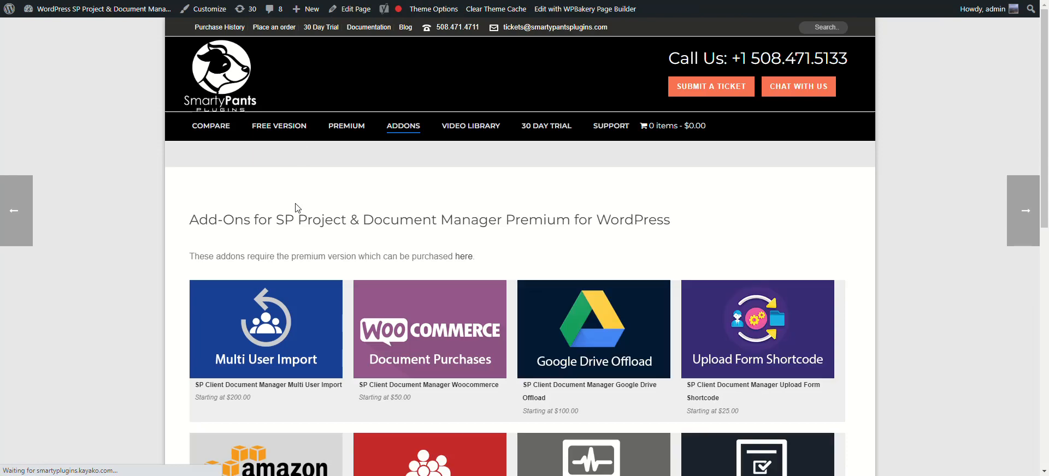
pyautogui.scroll(-3)
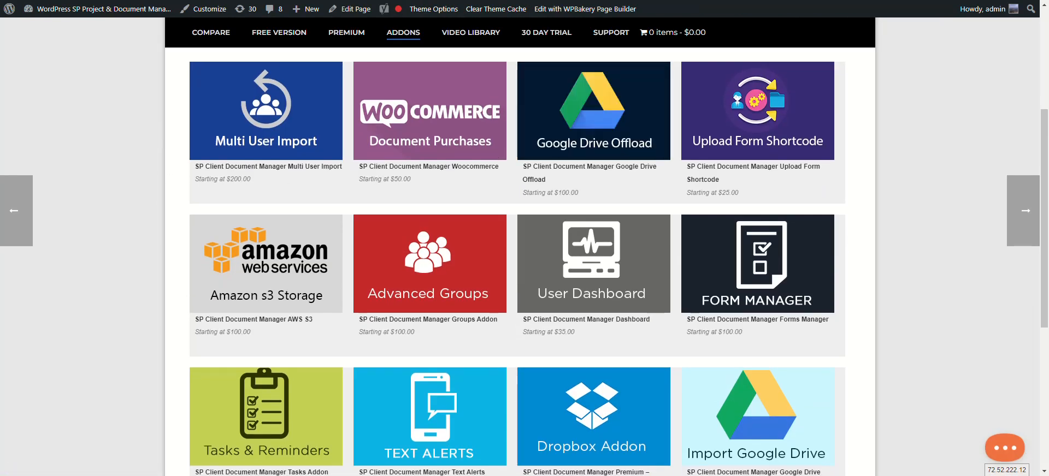
pyautogui.scroll(-3)
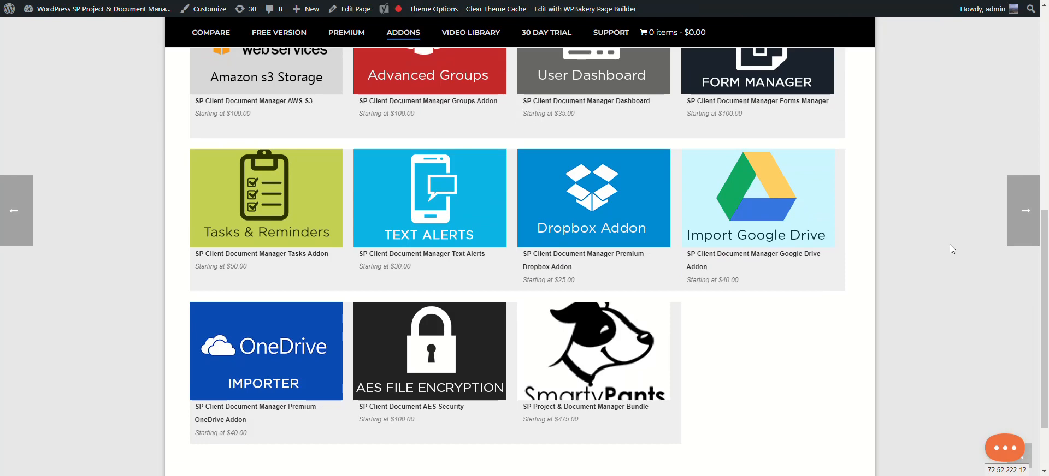
pyautogui.scroll(3)
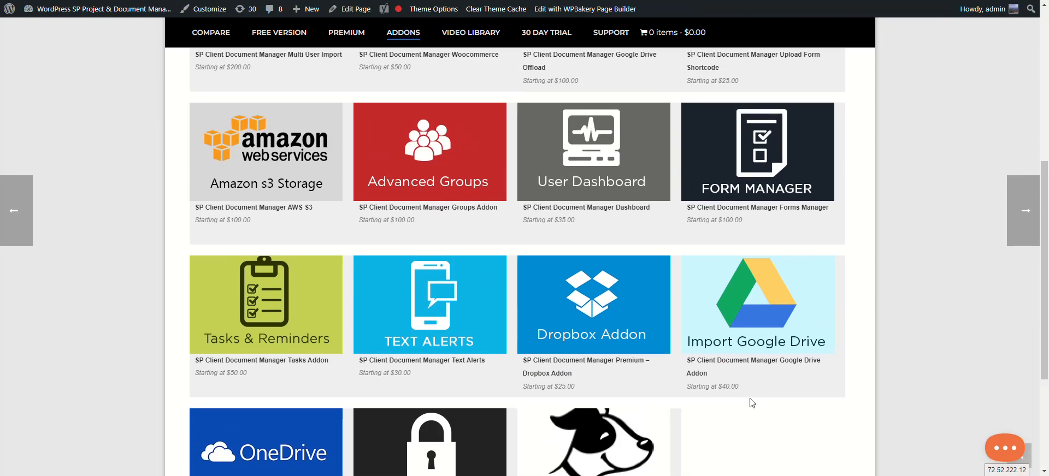
pyautogui.scroll(3)
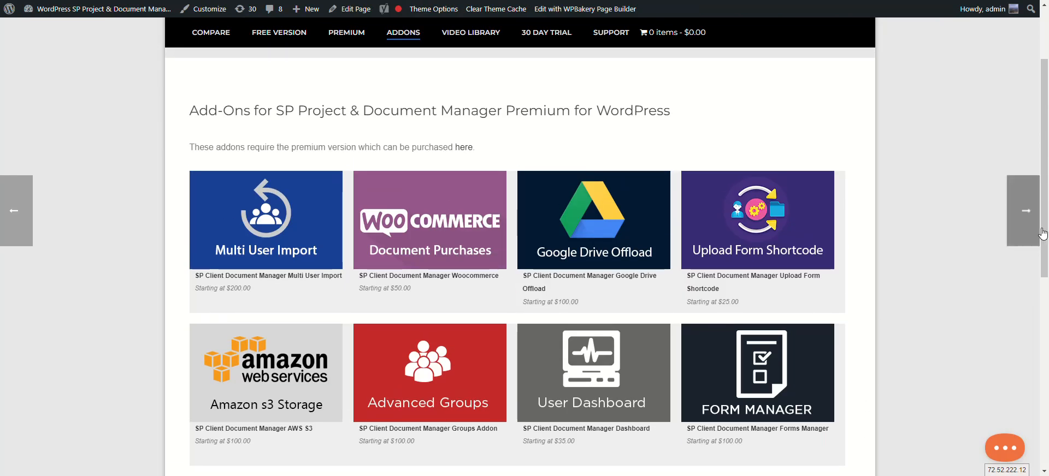
pyautogui.scroll(-3)
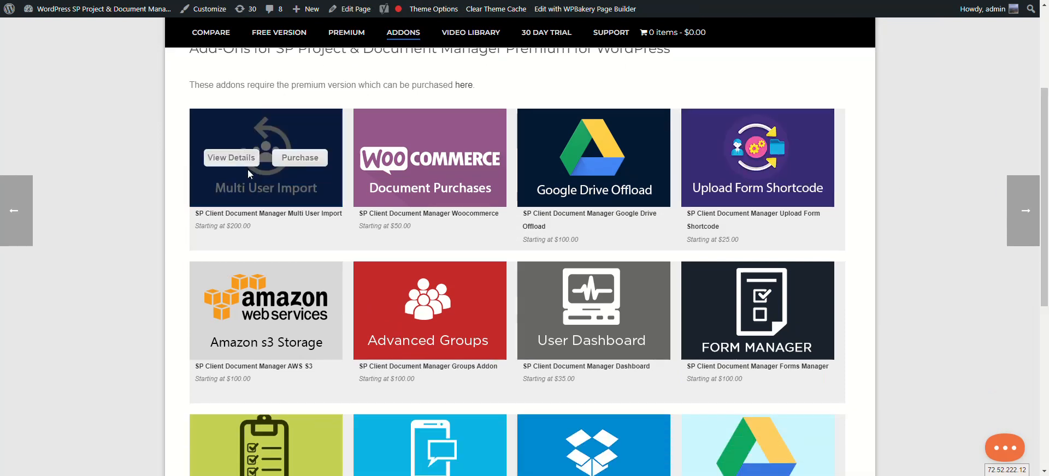
pyautogui.scroll(-3)
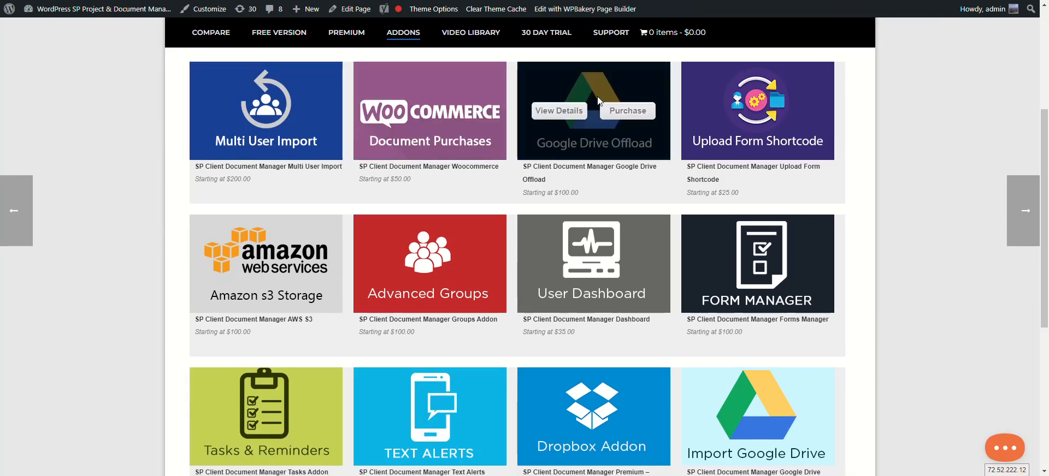
pyautogui.moveTo(236, 63)
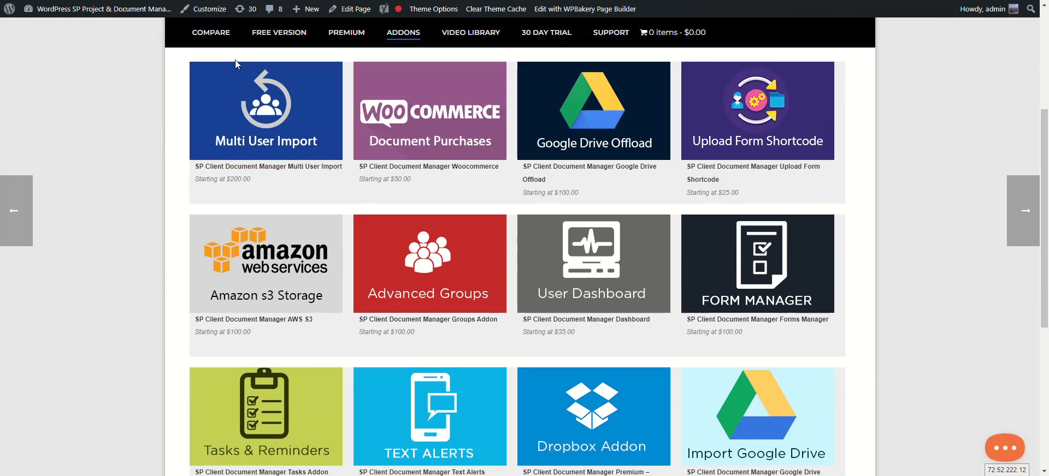
pyautogui.scroll(3)
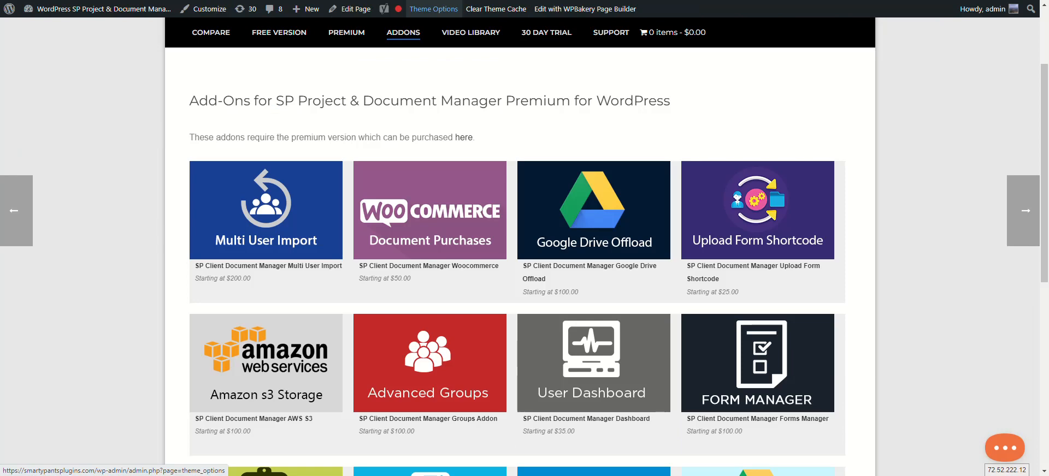
# Step: Open the Kayako live chat panel from the orange chat bubble on the Add-Ons page
pyautogui.scroll(3)
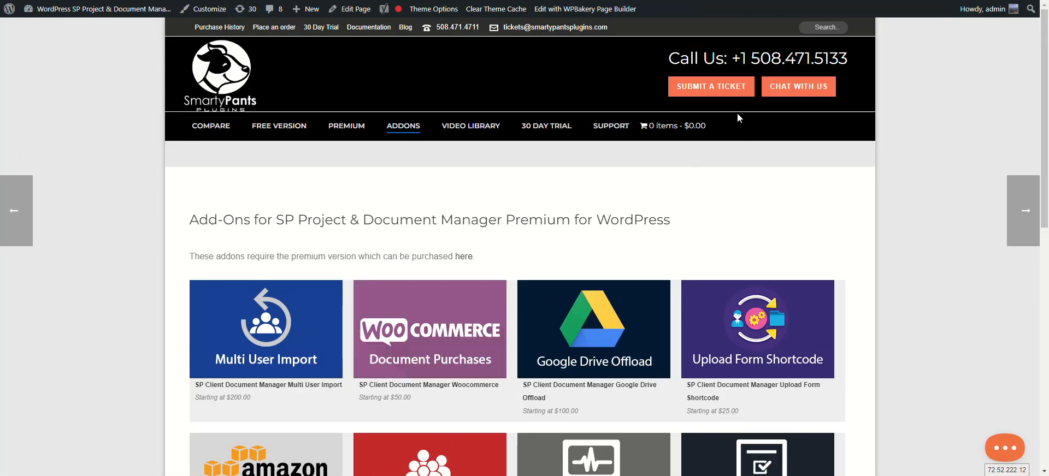
pyautogui.moveTo(858, 163)
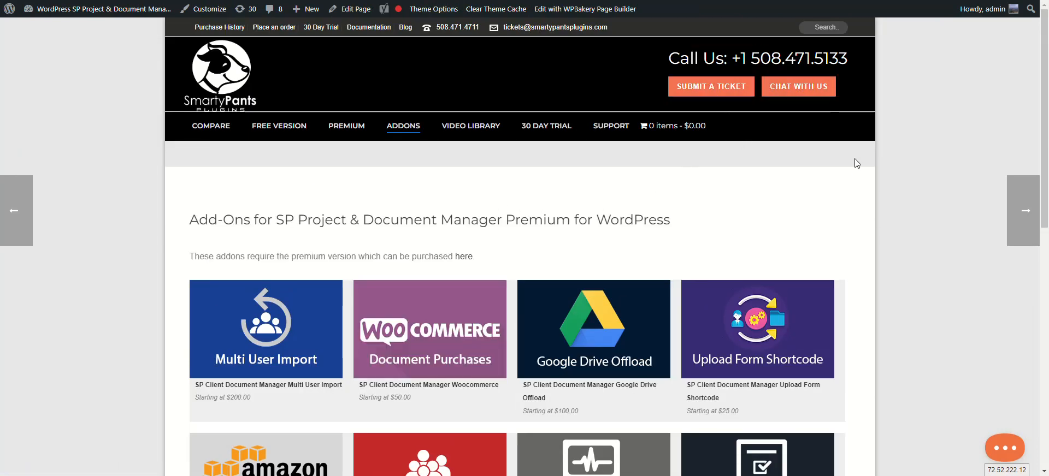
pyautogui.click(1004, 448)
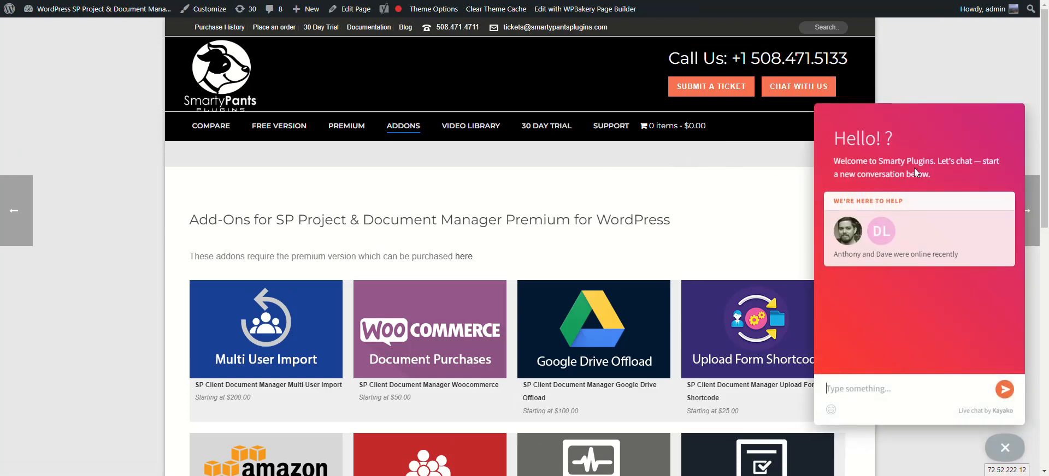